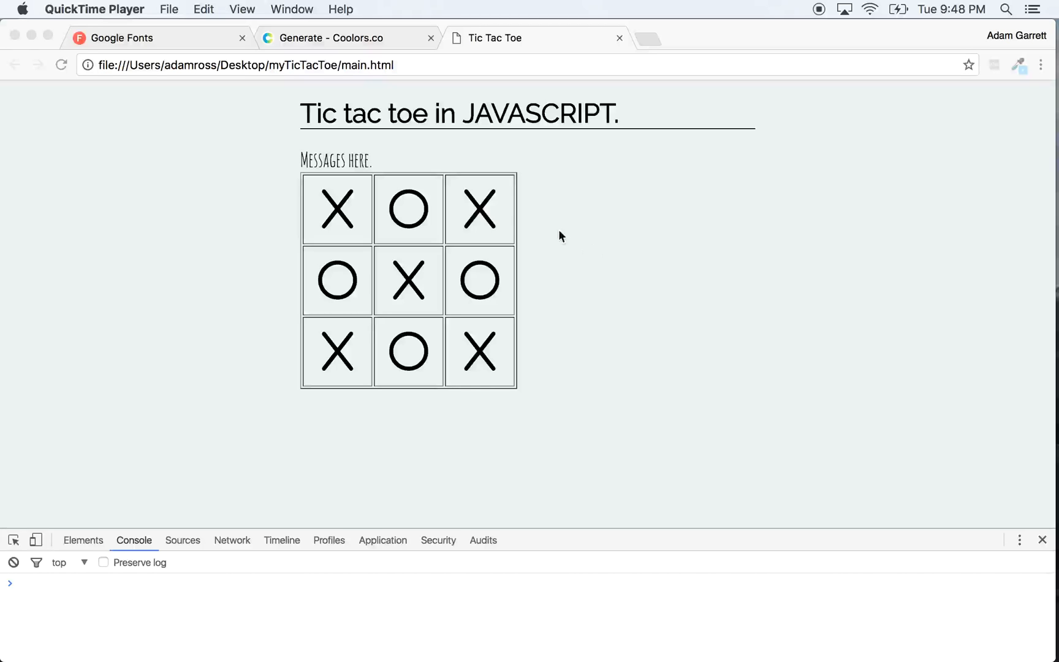
{"action": "mouse_move", "coordinate": [452, 274]}
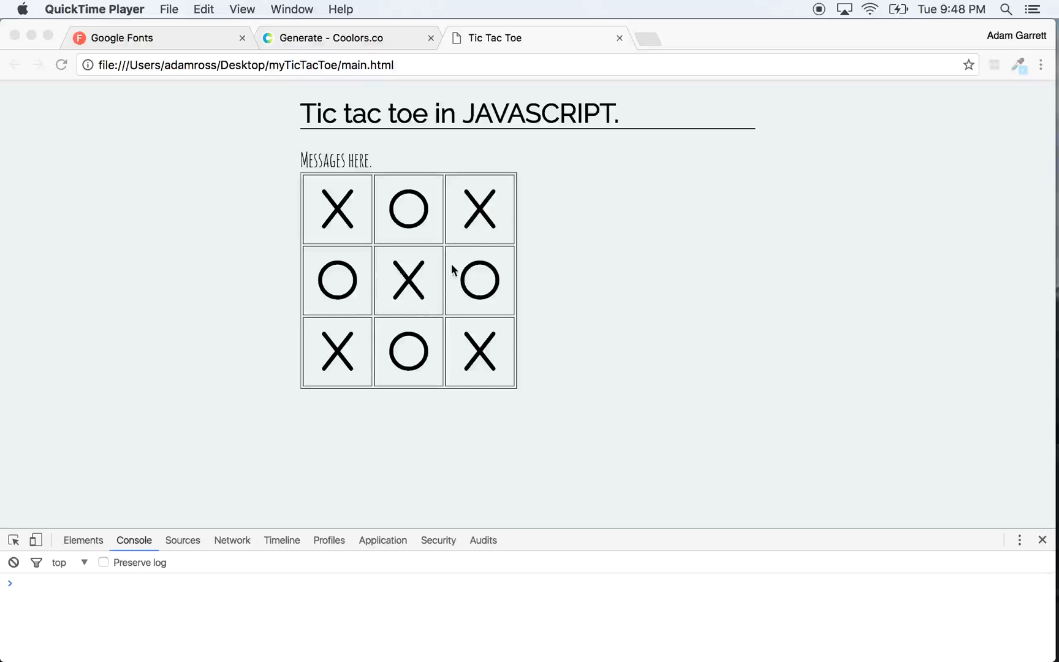
{"action": "mouse_move", "coordinate": [452, 202]}
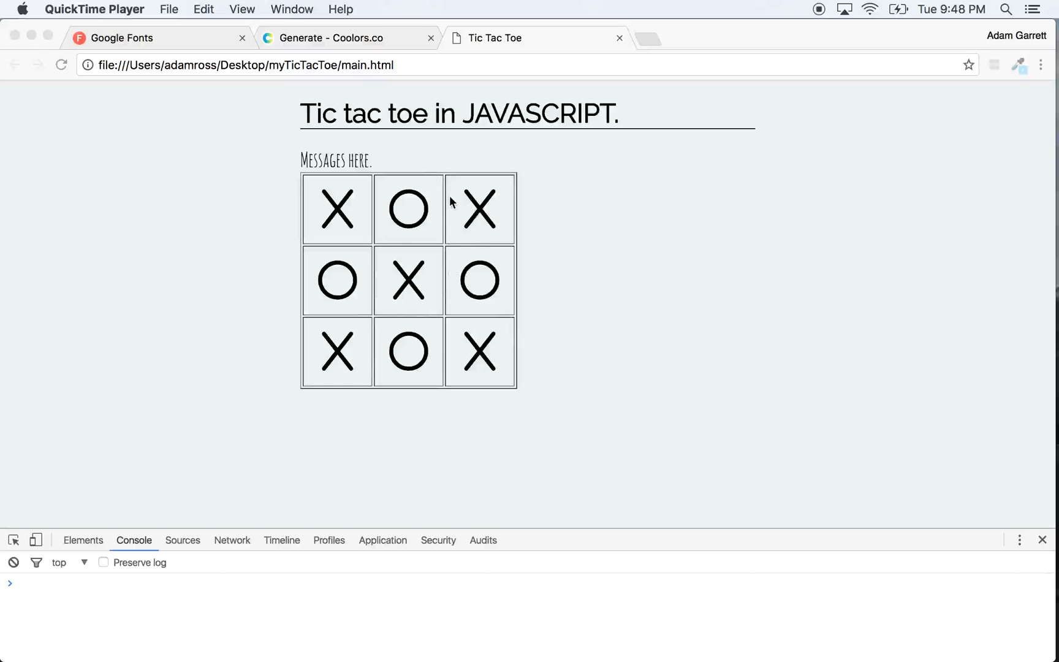
{"action": "mouse_move", "coordinate": [376, 263]}
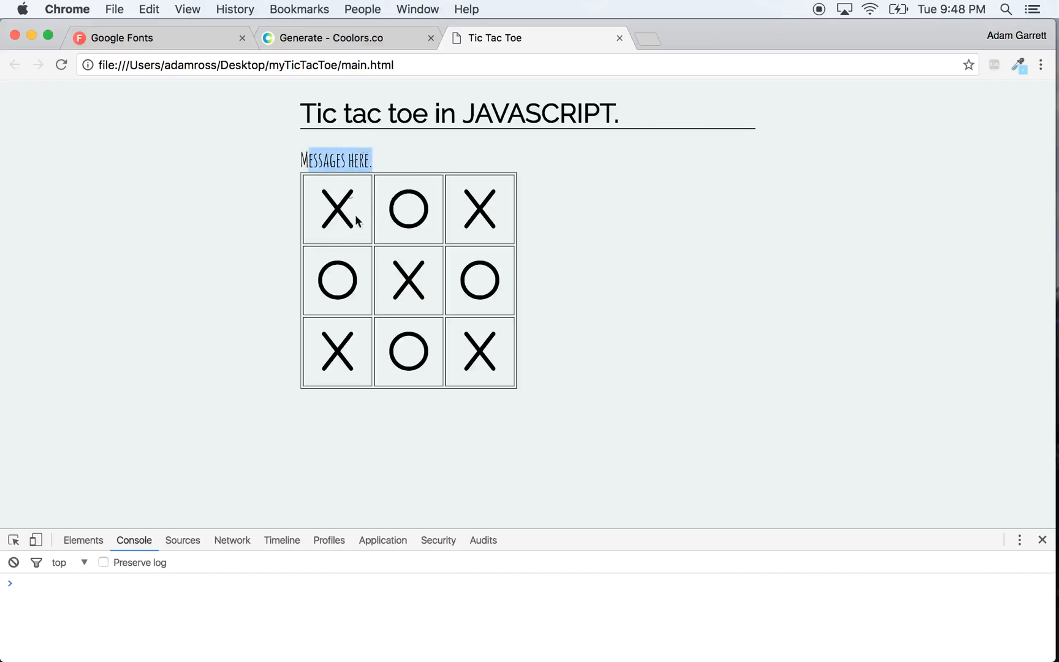
{"action": "mouse_move", "coordinate": [425, 193]}
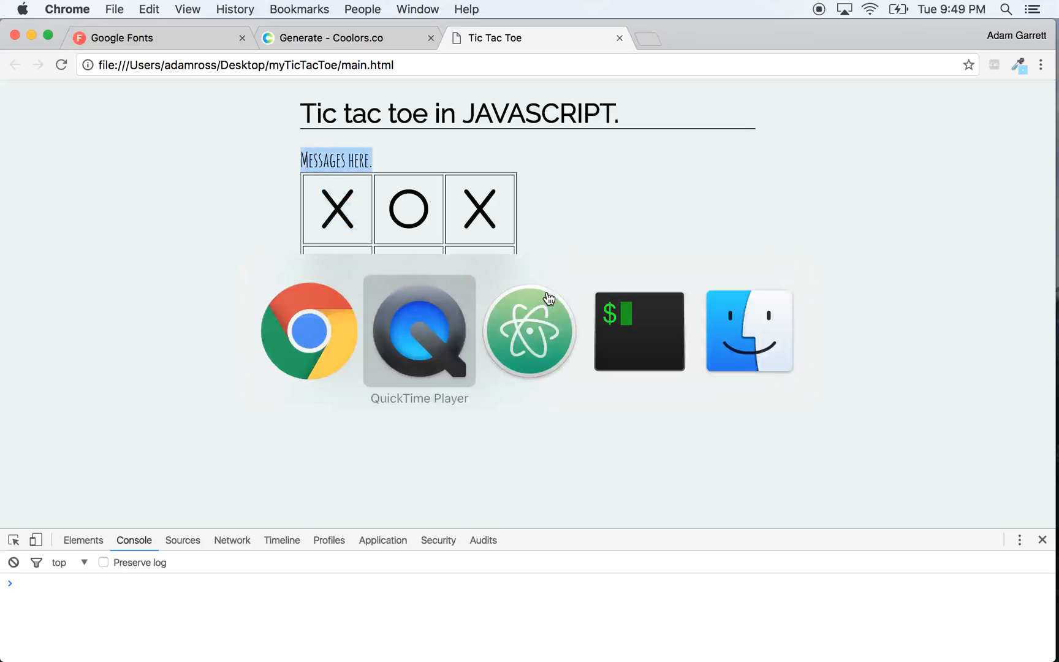
- Review main.html's message div and square handlers, then return to main.js
{"action": "left_click", "coordinate": [530, 331]}
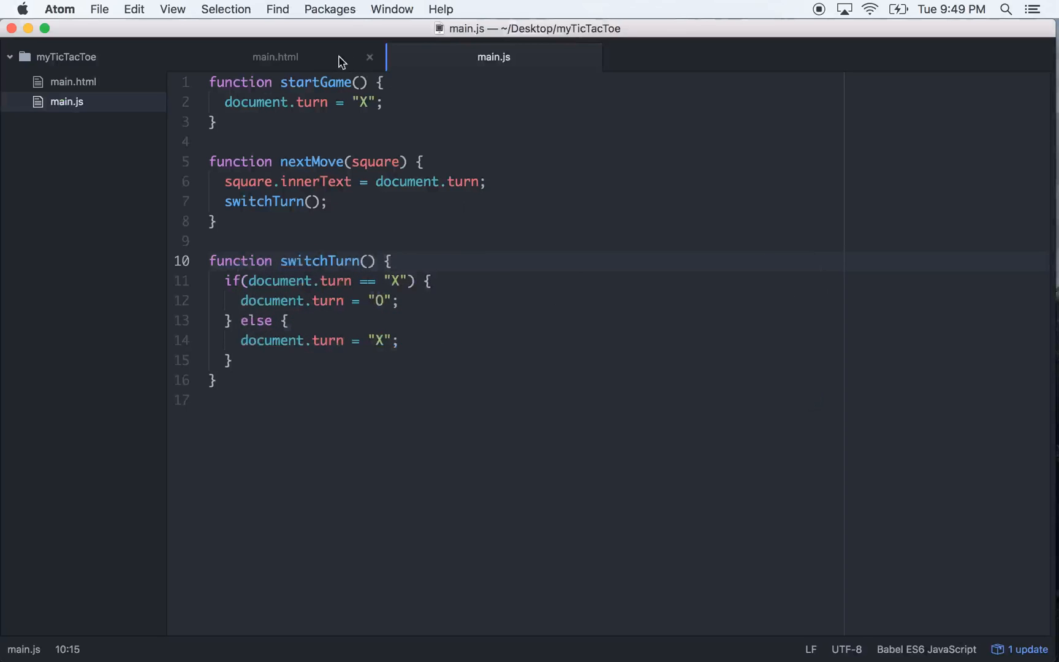
{"action": "left_click", "coordinate": [275, 56]}
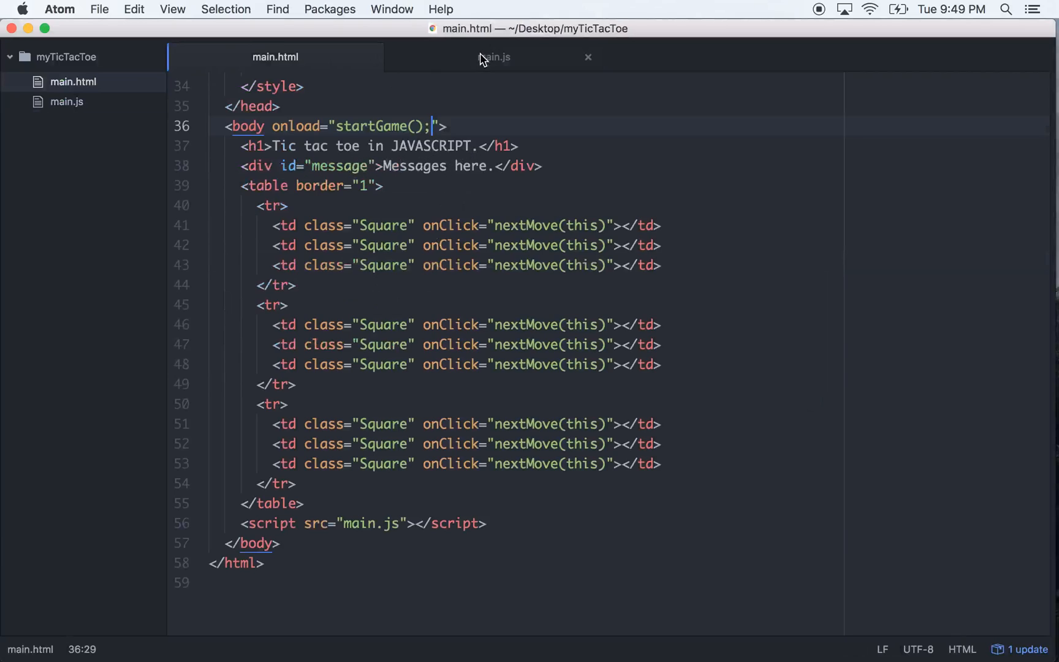
{"action": "left_click", "coordinate": [499, 57]}
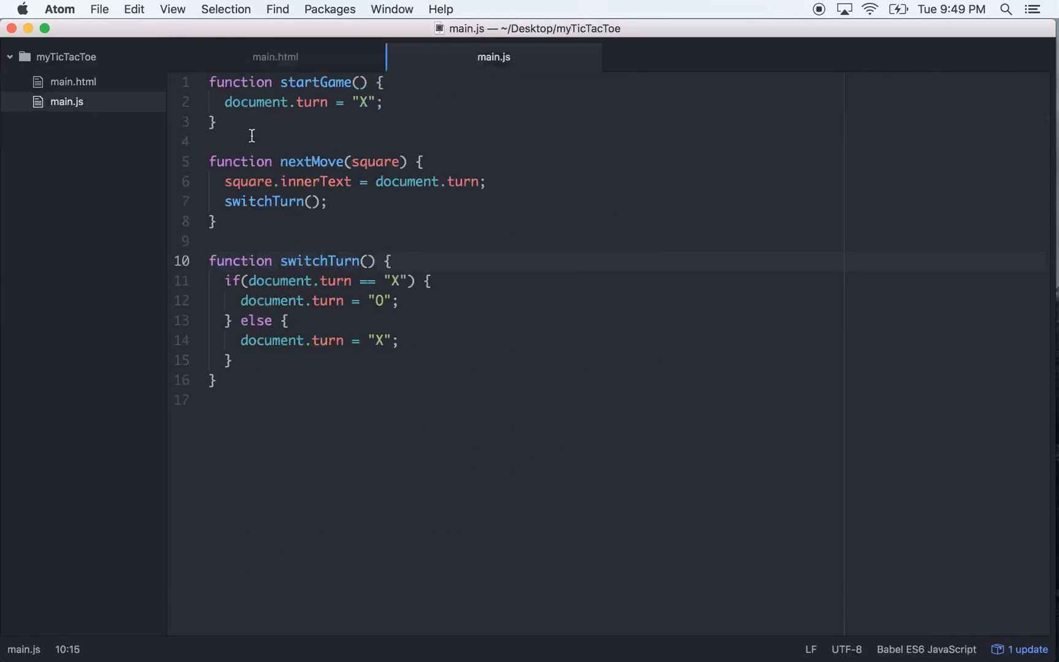
- Write setMessage(msg) setting document.getElementById("message").innerText = msg
{"action": "type", "text": "fun"}
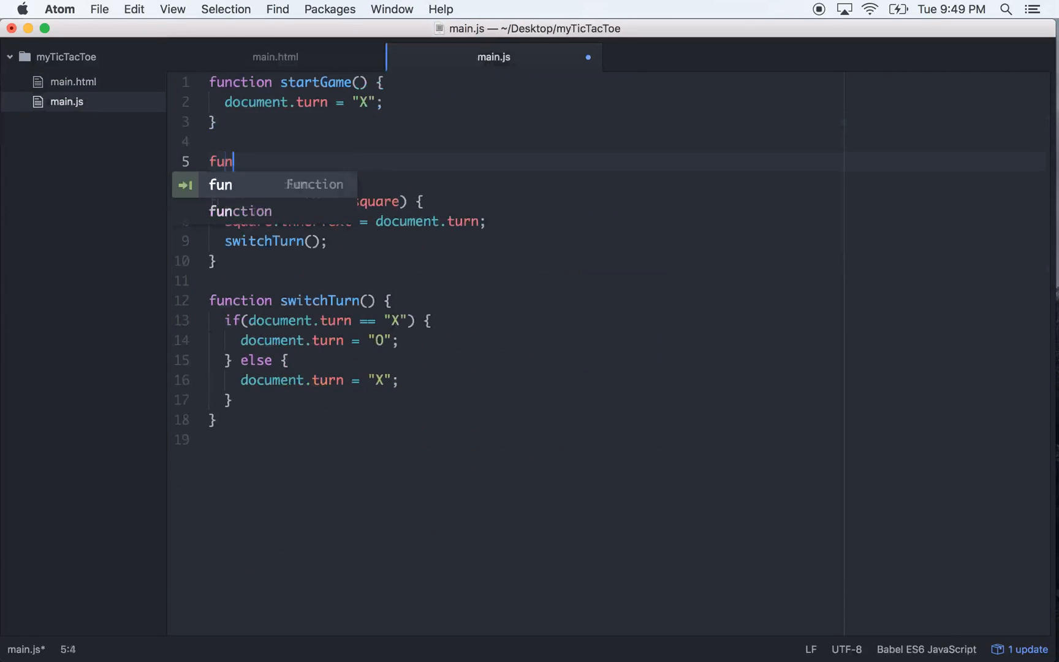
{"action": "type", "text": "ction setMe"}
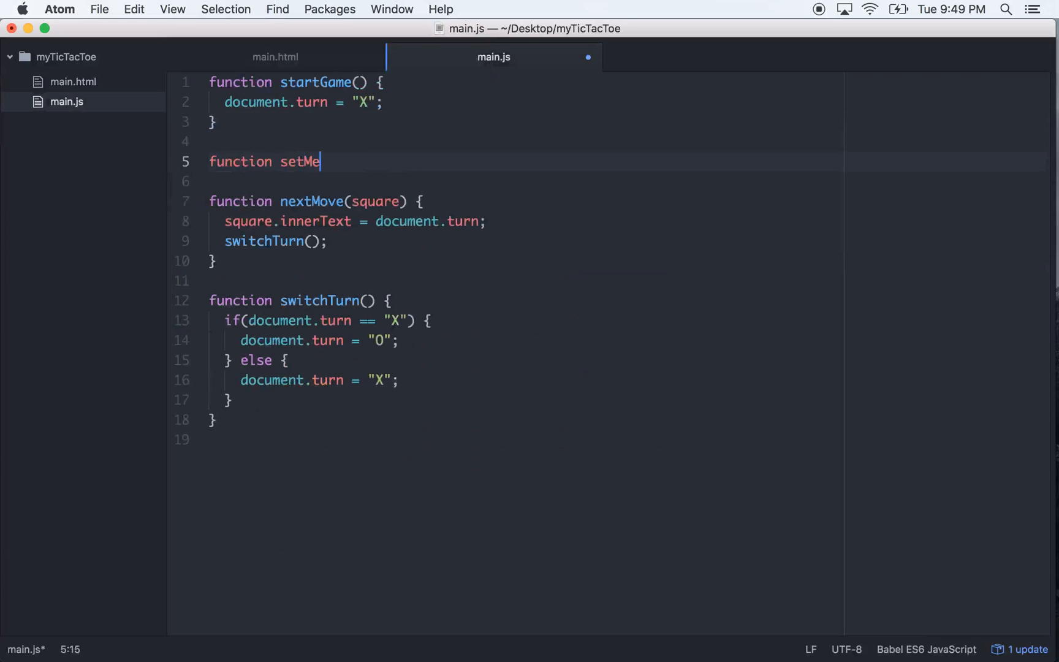
{"action": "type", "text": "ssage("}
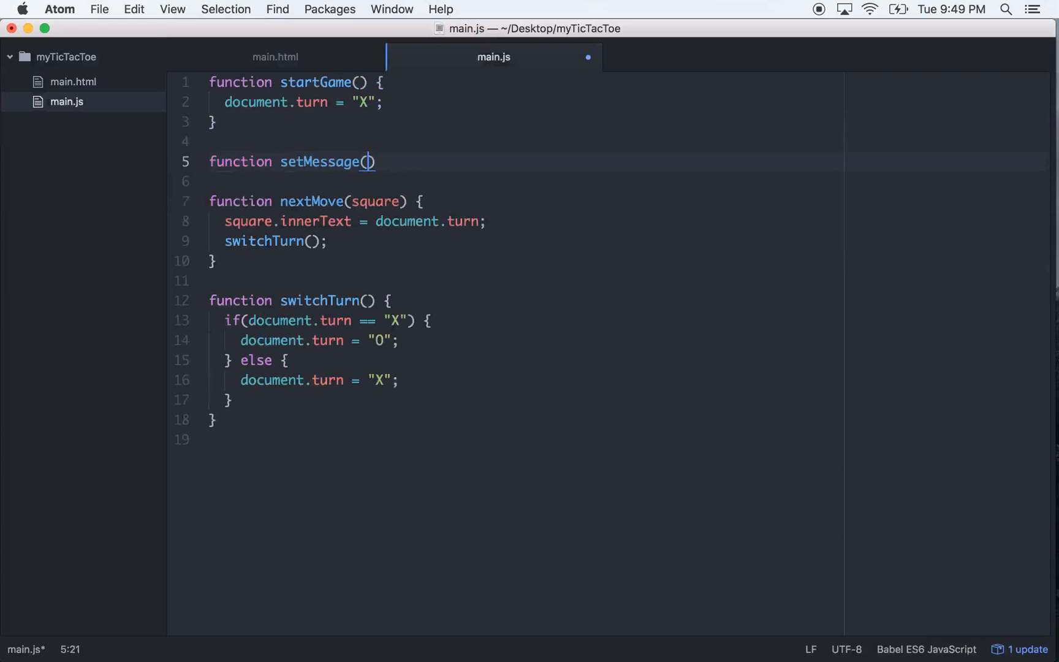
{"action": "type", "text": "msg"}
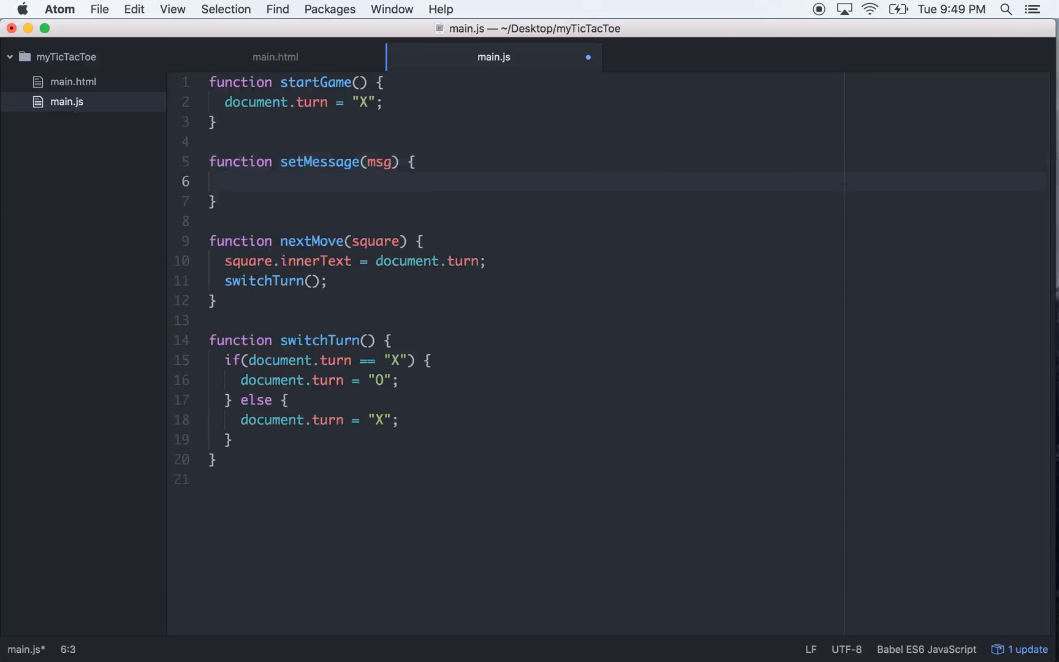
{"action": "type", "text": "document.getEl"}
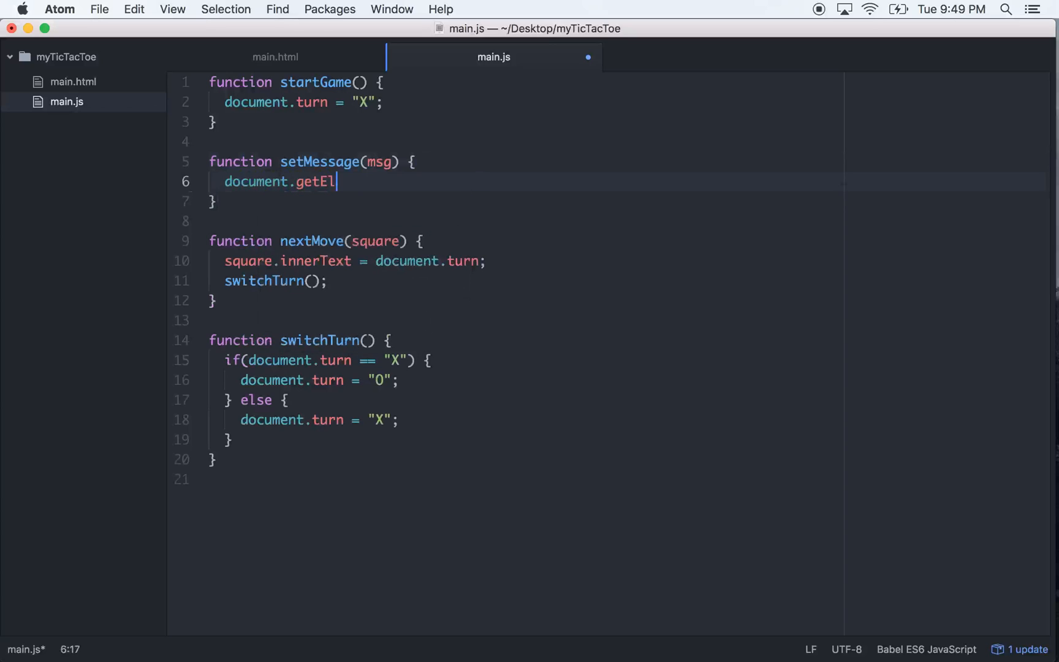
{"action": "type", "text": "ementB"}
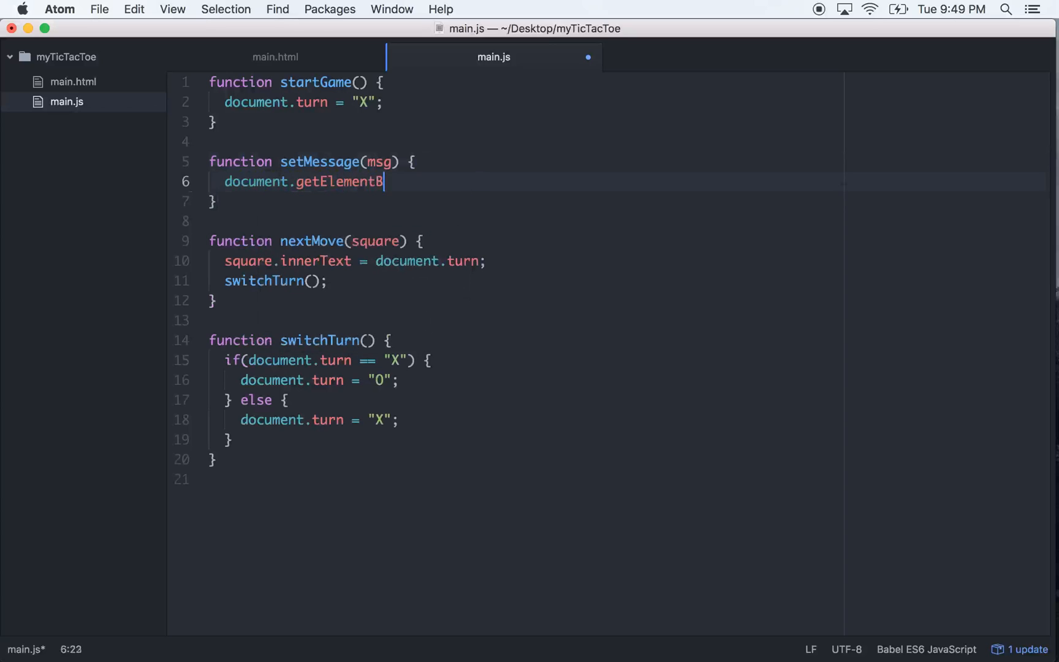
{"action": "type", "text": "yId"}
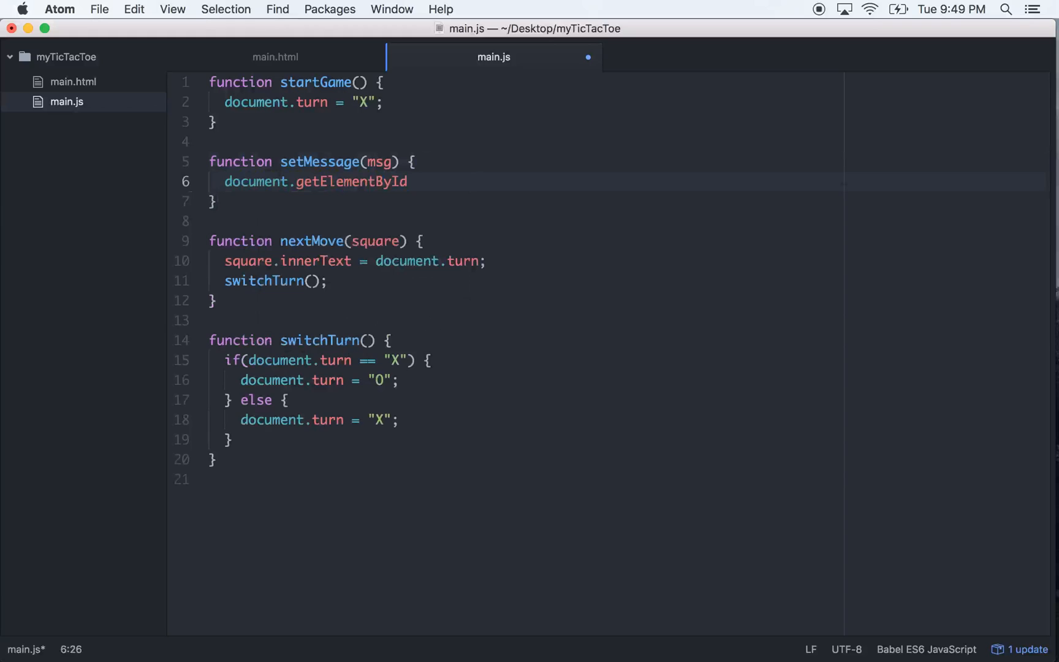
{"action": "type", "text": "(\"M\""}
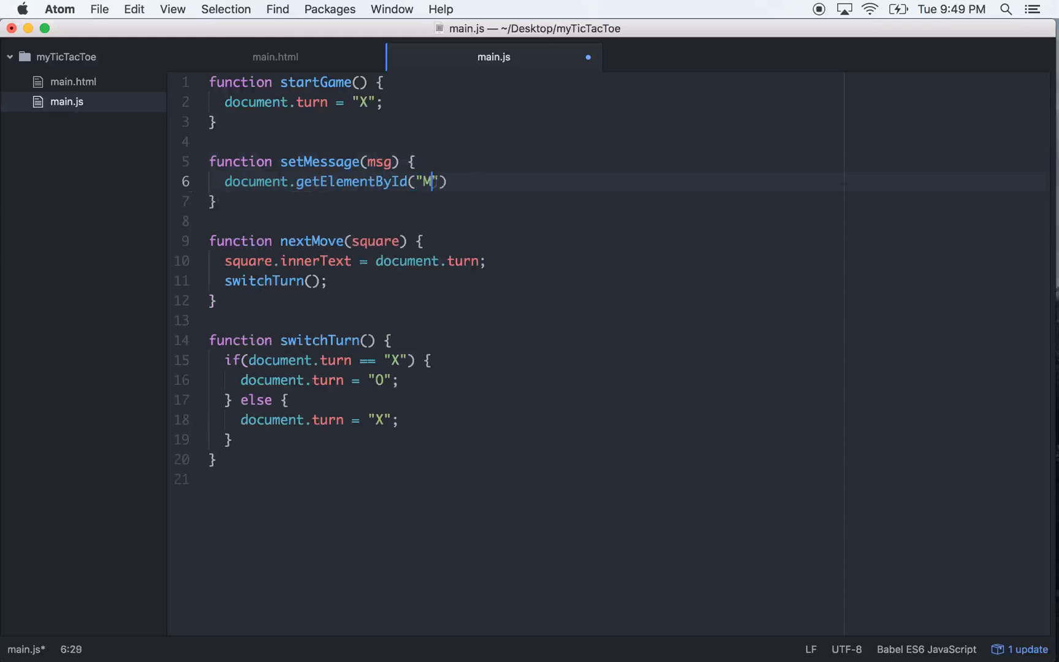
{"action": "type", "text": "essage"}
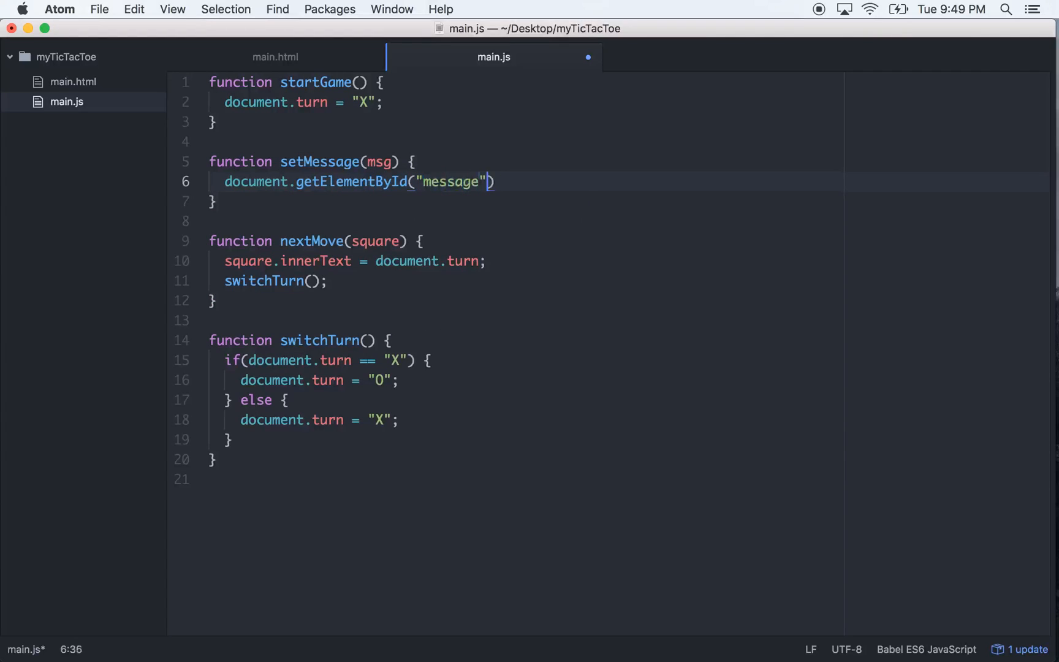
{"action": "type", "text": ".inner"}
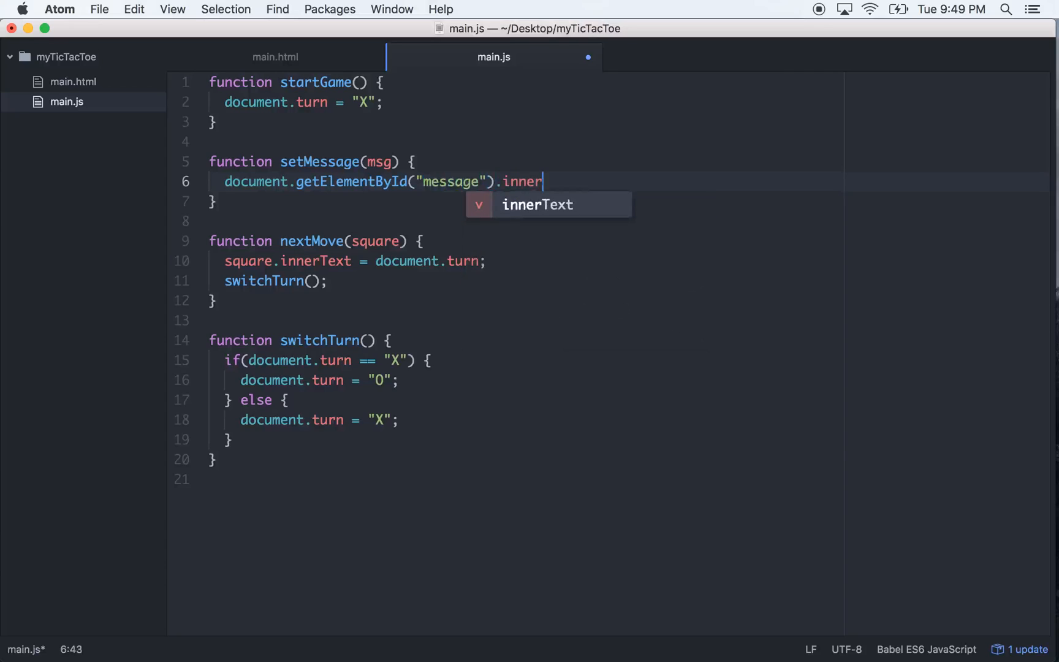
{"action": "type", "text": "Text ="}
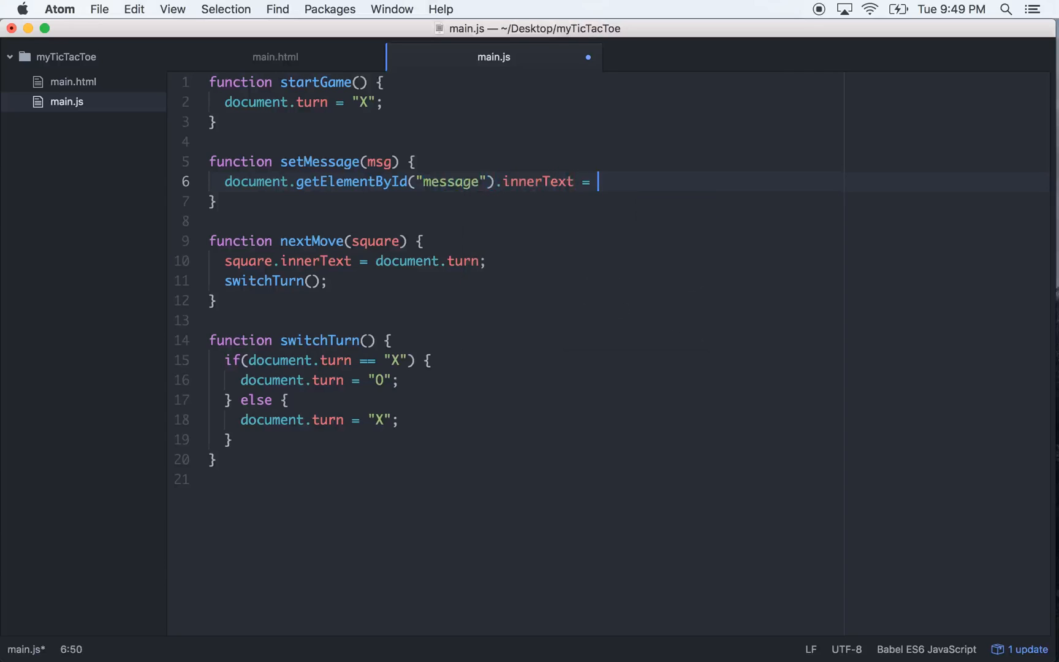
{"action": "type", "text": "msg"}
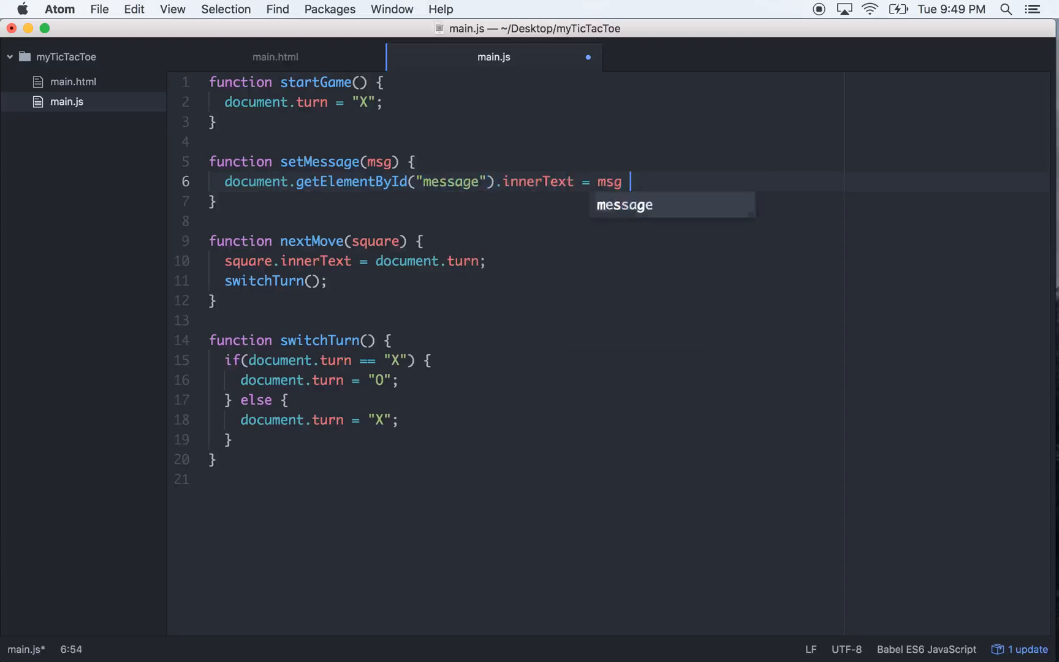
{"action": "type", "text": ";"}
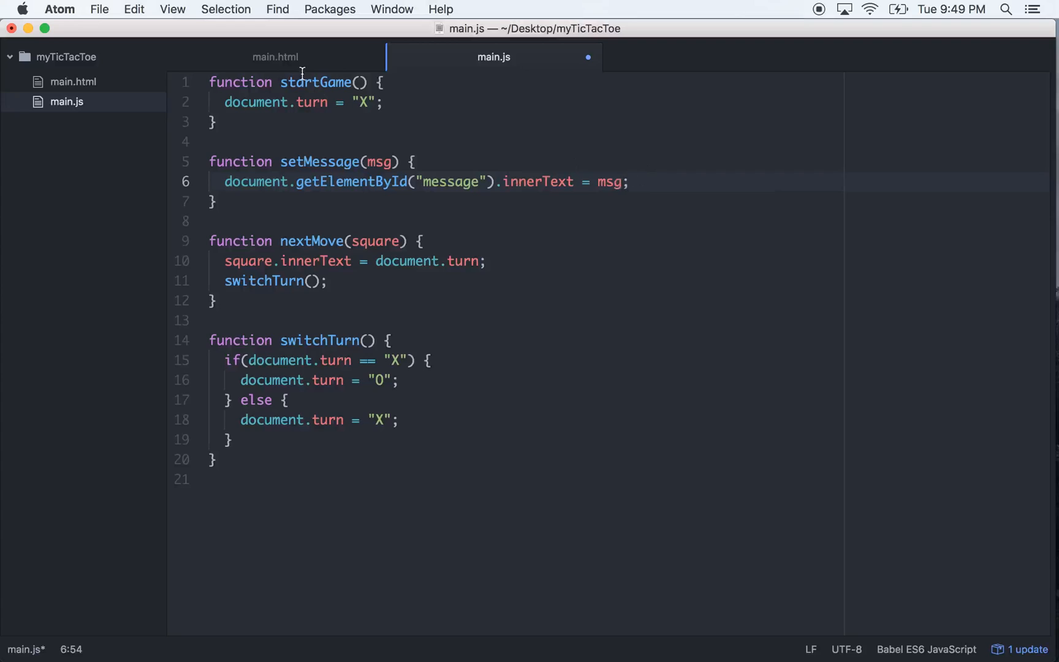
- In startGame, call setMessage(document.turn + " get's to start.")
{"action": "left_click", "coordinate": [388, 102]}
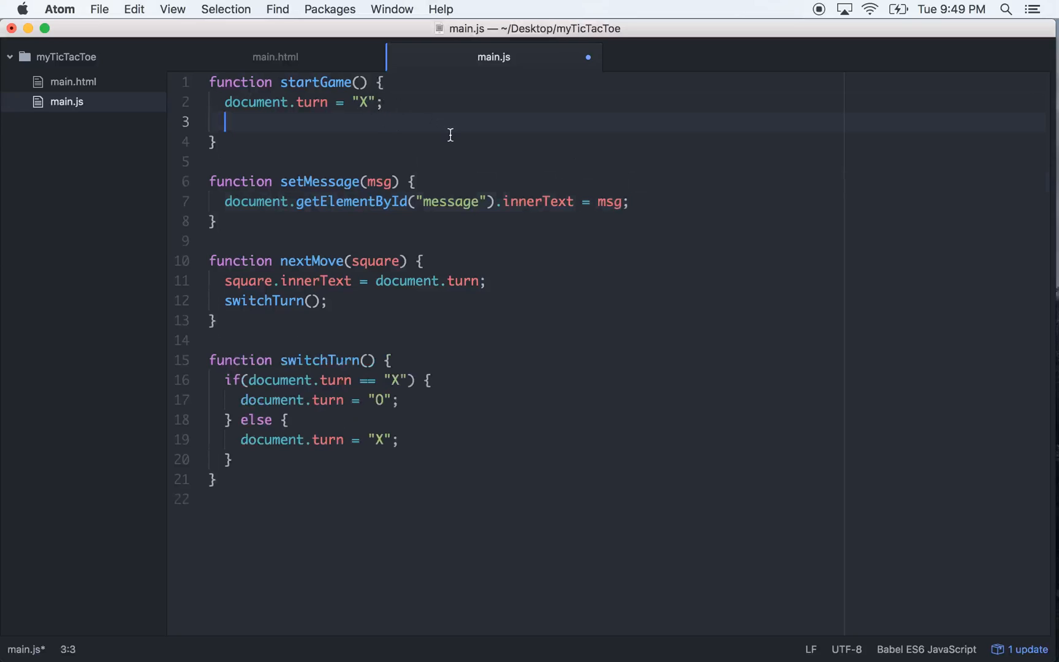
{"action": "type", "text": "setM"}
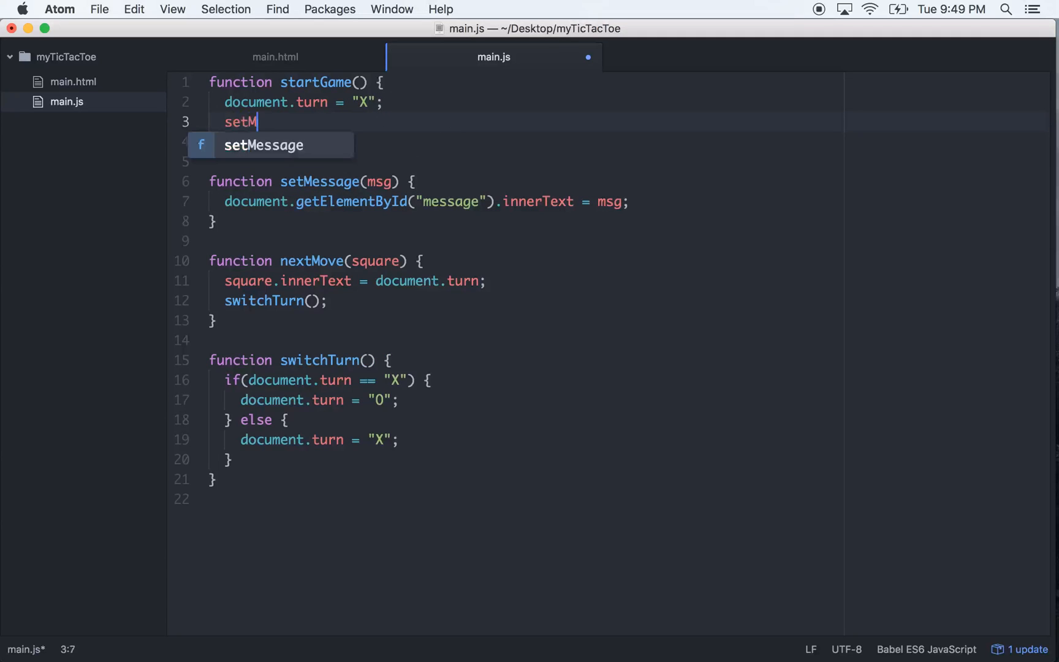
{"action": "key", "text": "Tab"}
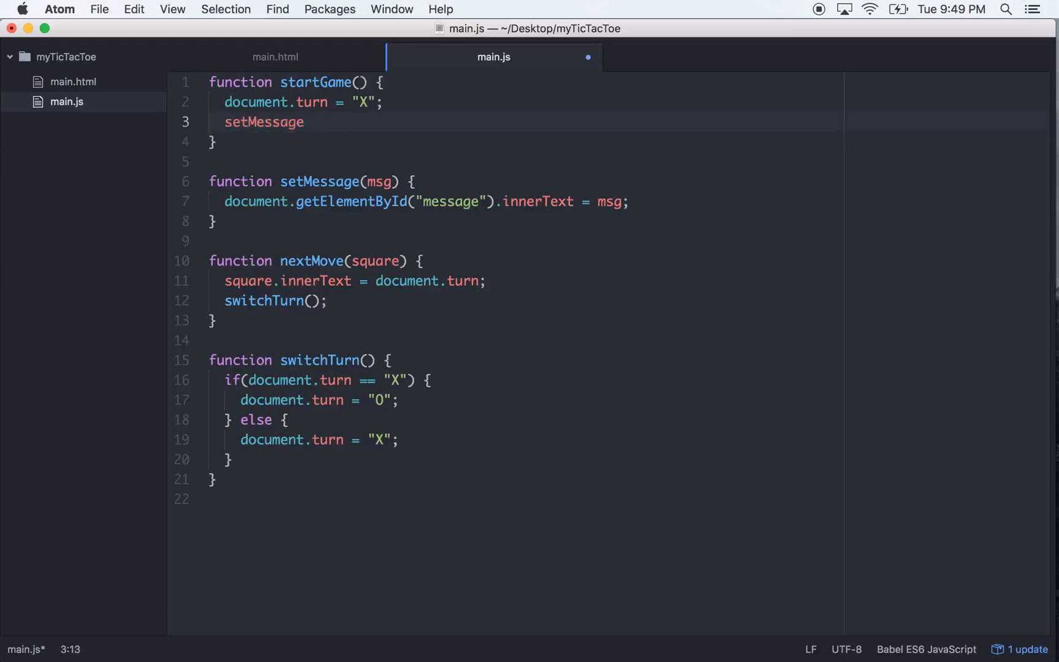
{"action": "type", "text": "()"}
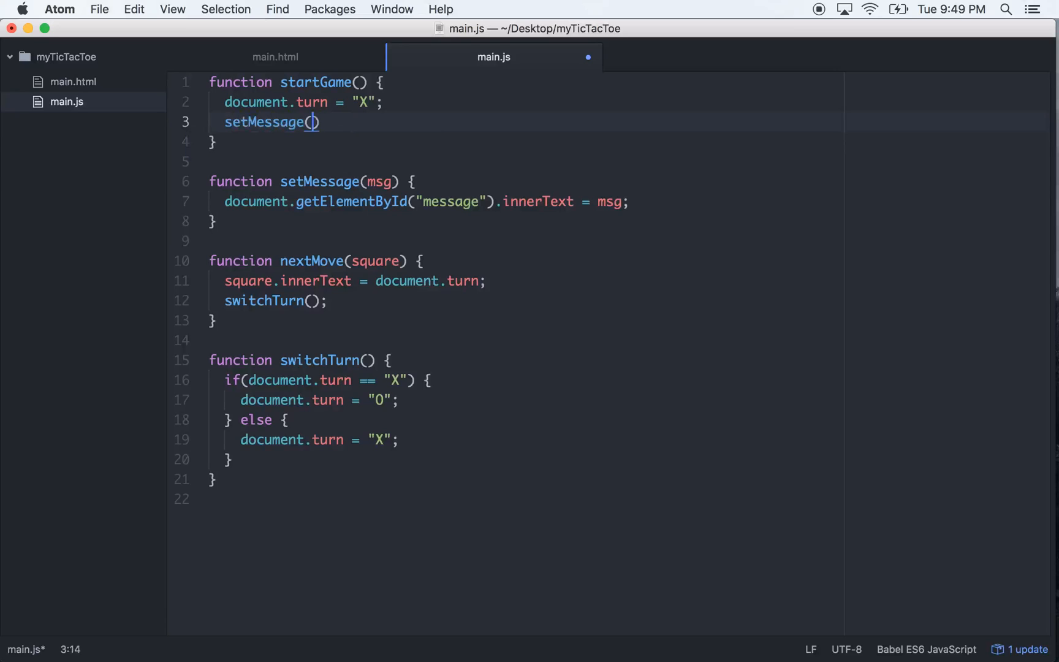
{"action": "type", "text": "document.t"}
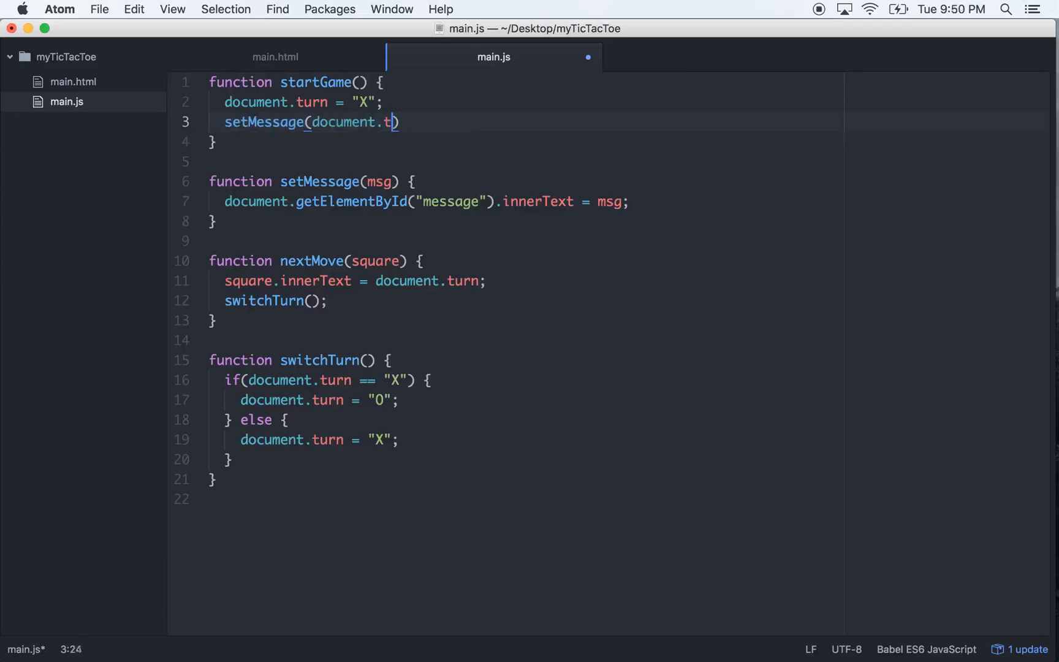
{"action": "type", "text": "urn"}
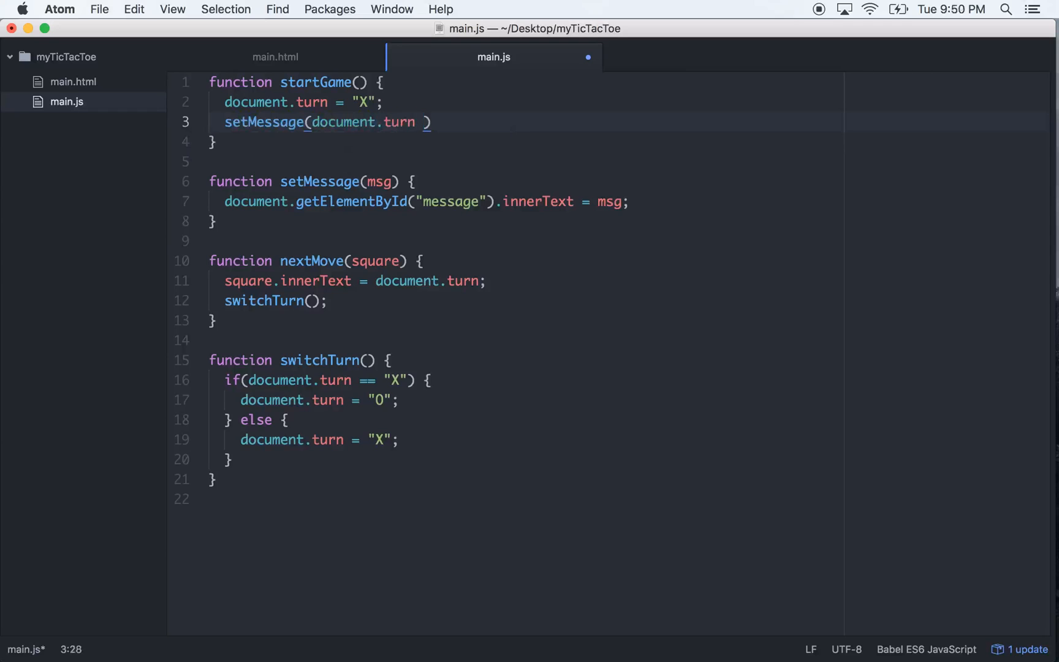
{"action": "type", "text": "+ \"\""}
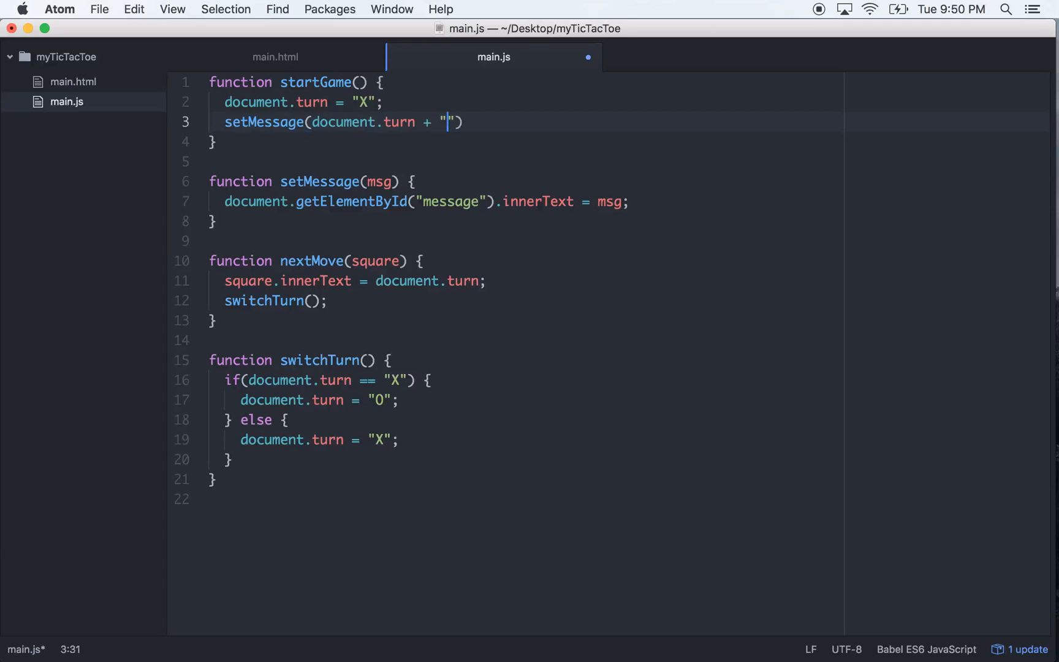
{"action": "type", "text": "get's to start."}
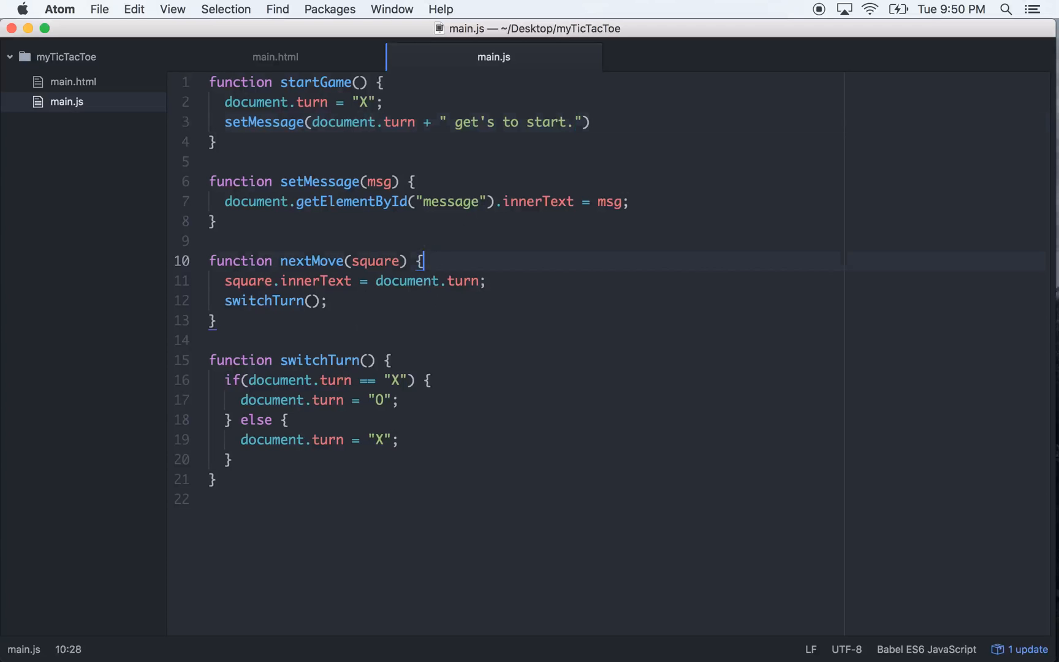
- Wrap the move and switchTurn in if(square.innerText == '') { } and begin an else block
{"action": "key", "text": "Enter"}
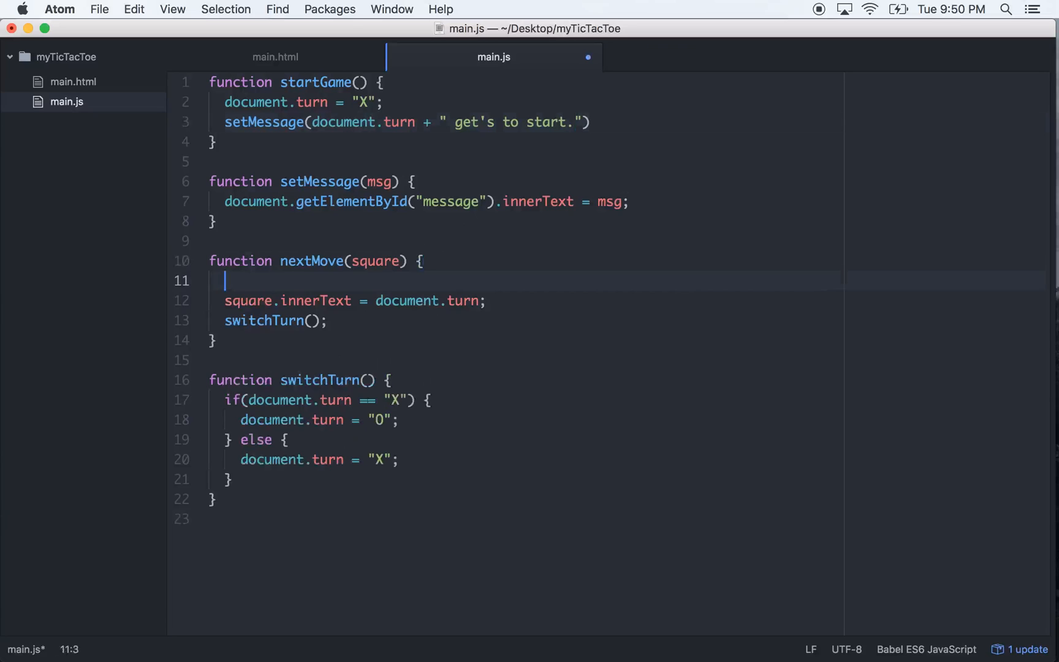
{"action": "type", "text": "if()"}
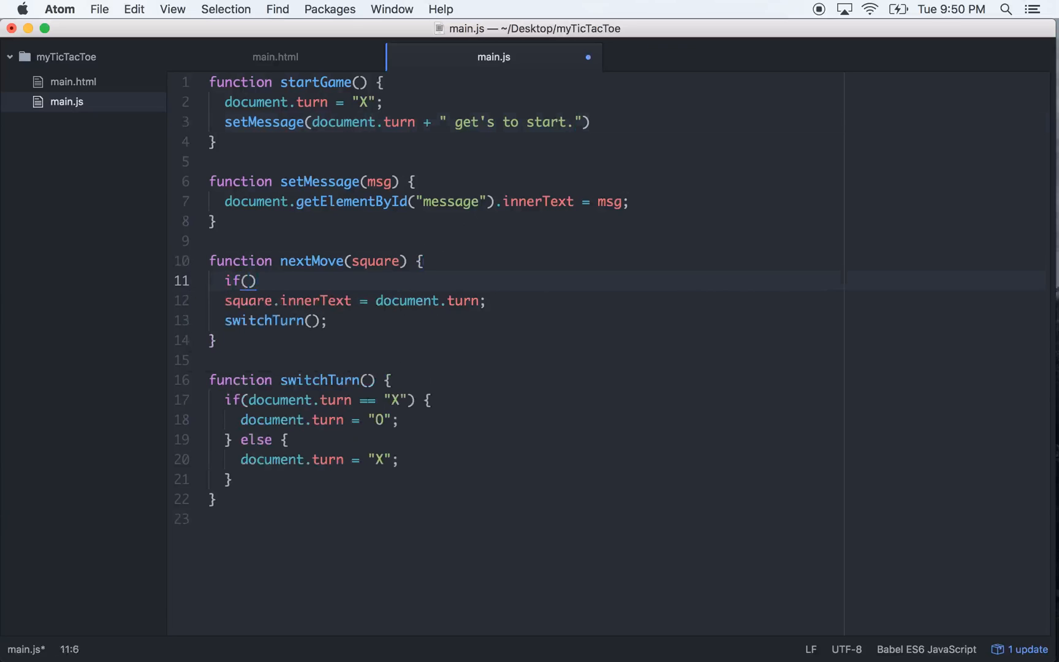
{"action": "type", "text": "sq"}
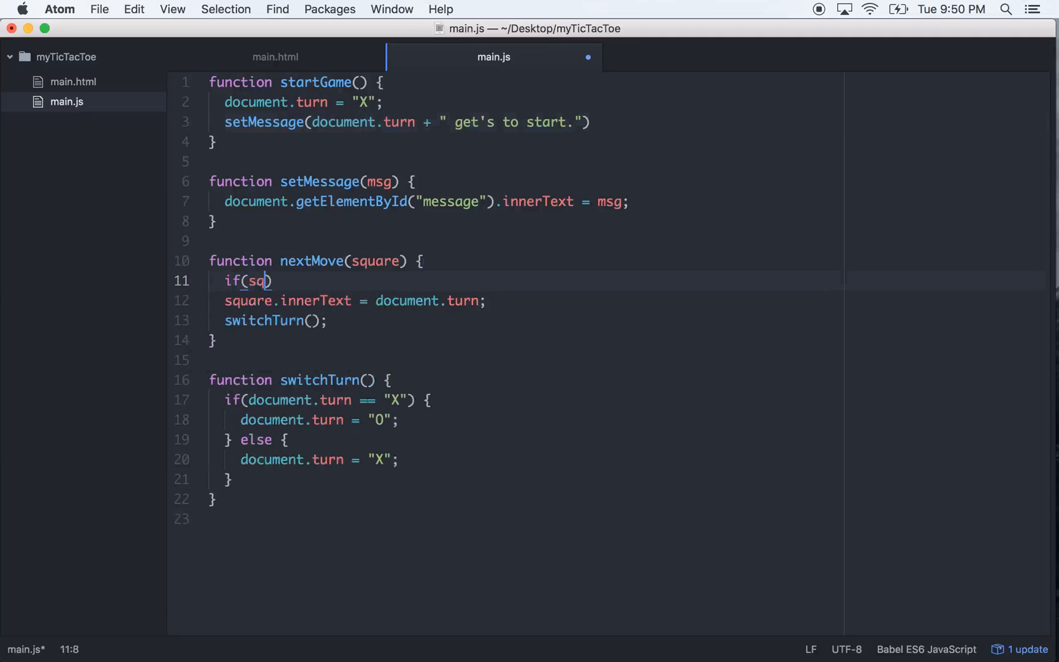
{"action": "type", "text": "uare.i"}
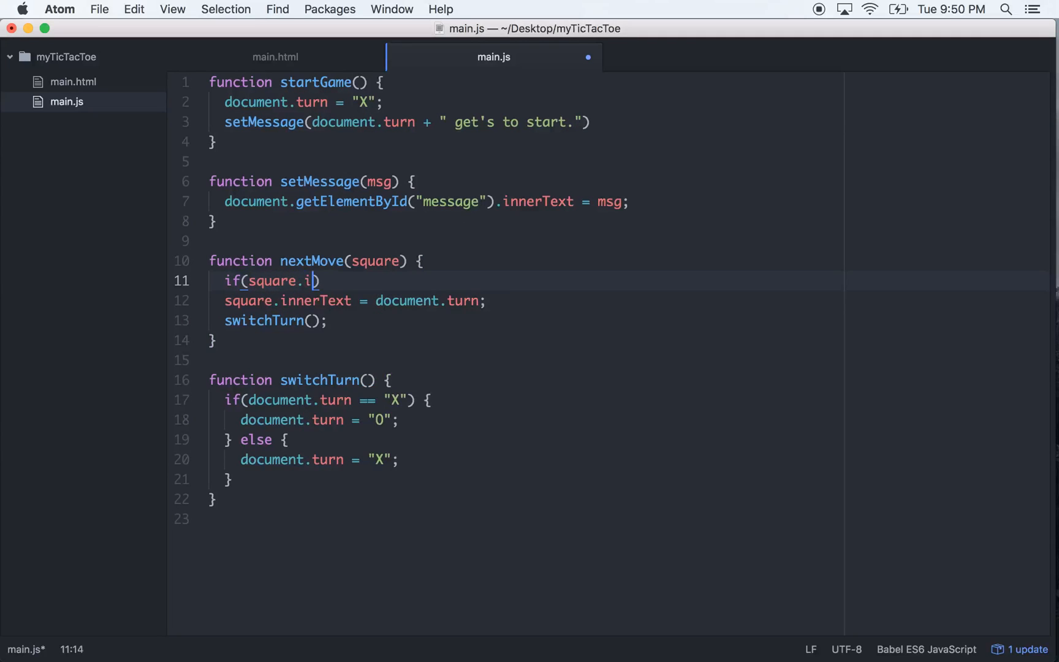
{"action": "type", "text": "nnerTes"}
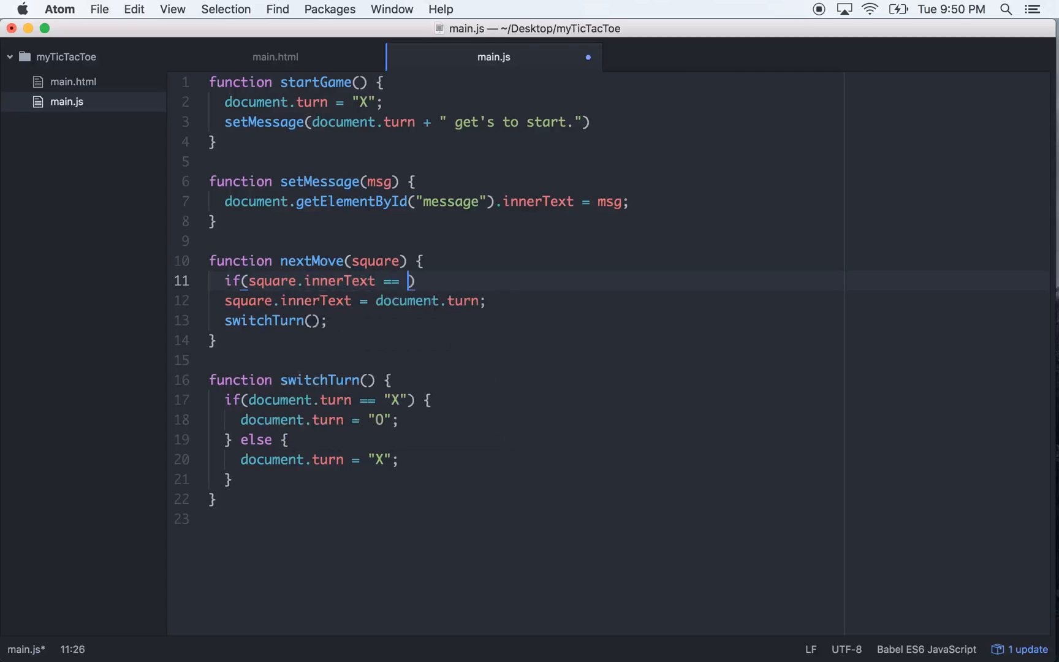
{"action": "type", "text": "''"}
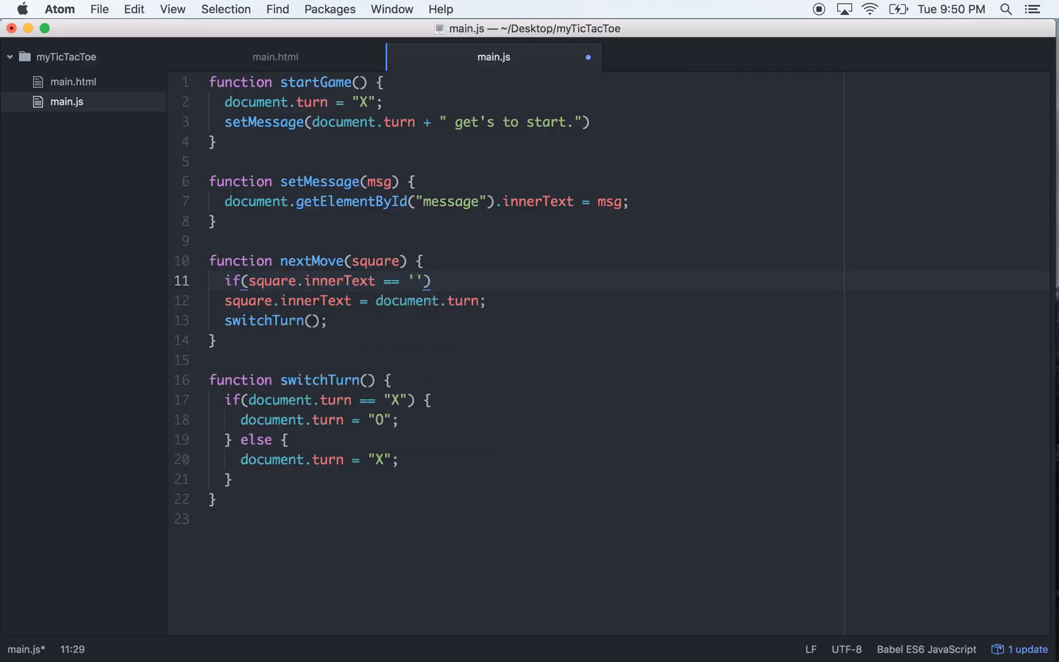
{"action": "type", "text": "{}"}
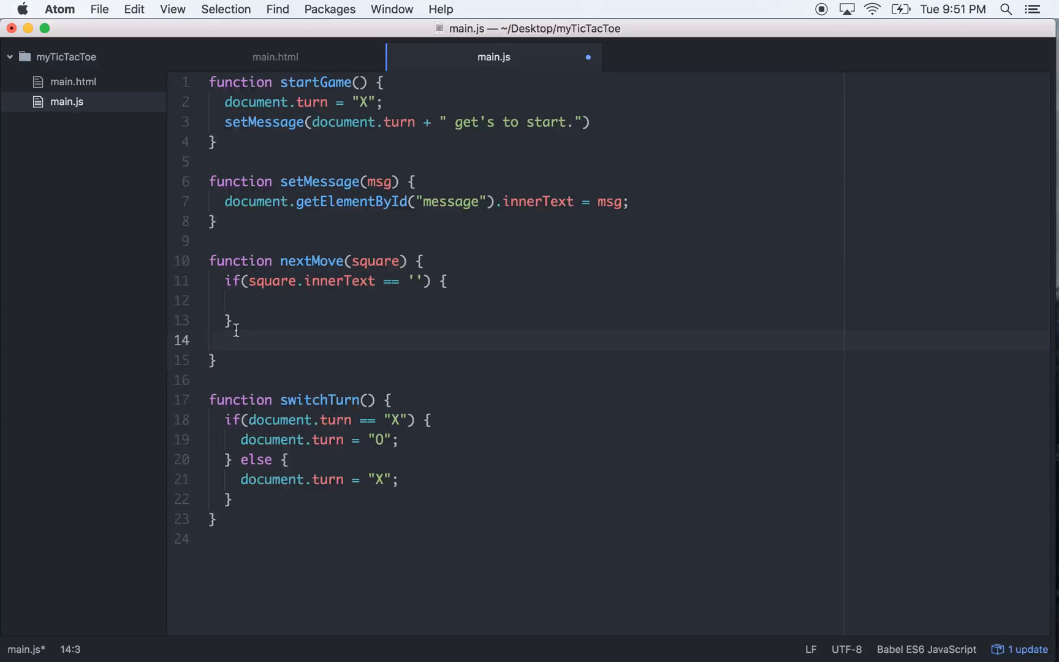
{"action": "type", "text": "square.innerText = document.turn;"}
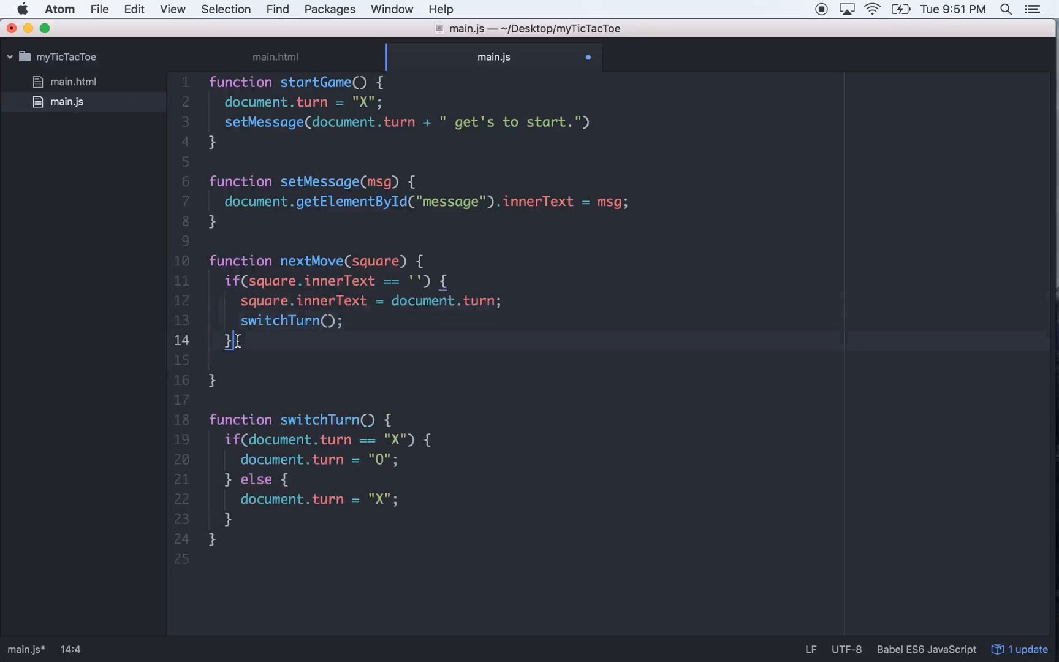
{"action": "type", "text": "else {"}
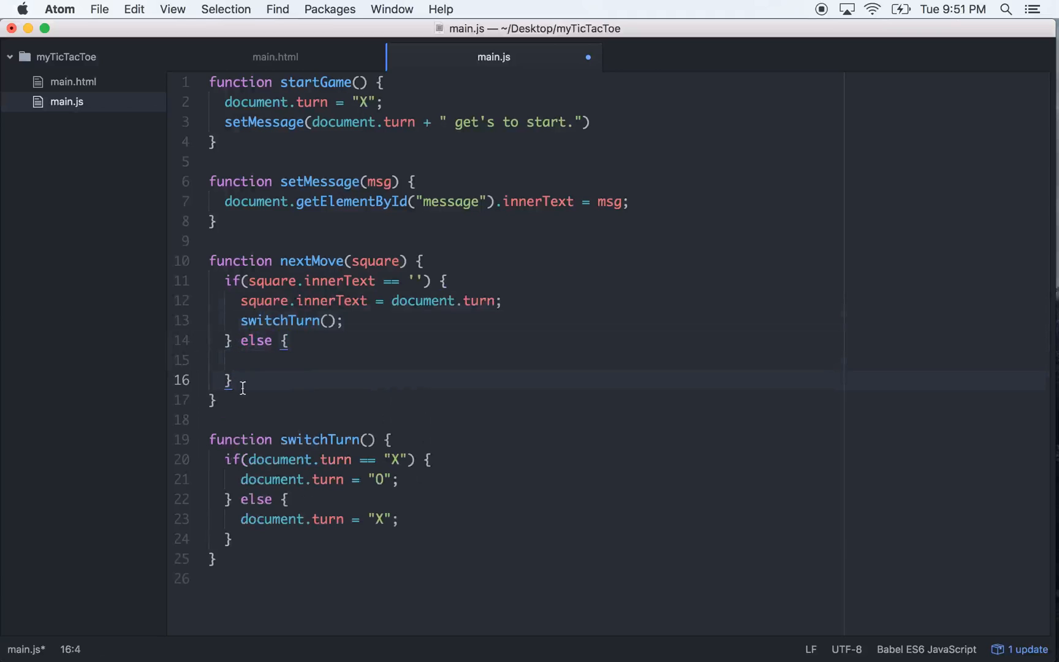
- In the else block, call setMessage("Pick another square."), fixing a typo along the way
{"action": "type", "text": "se"}
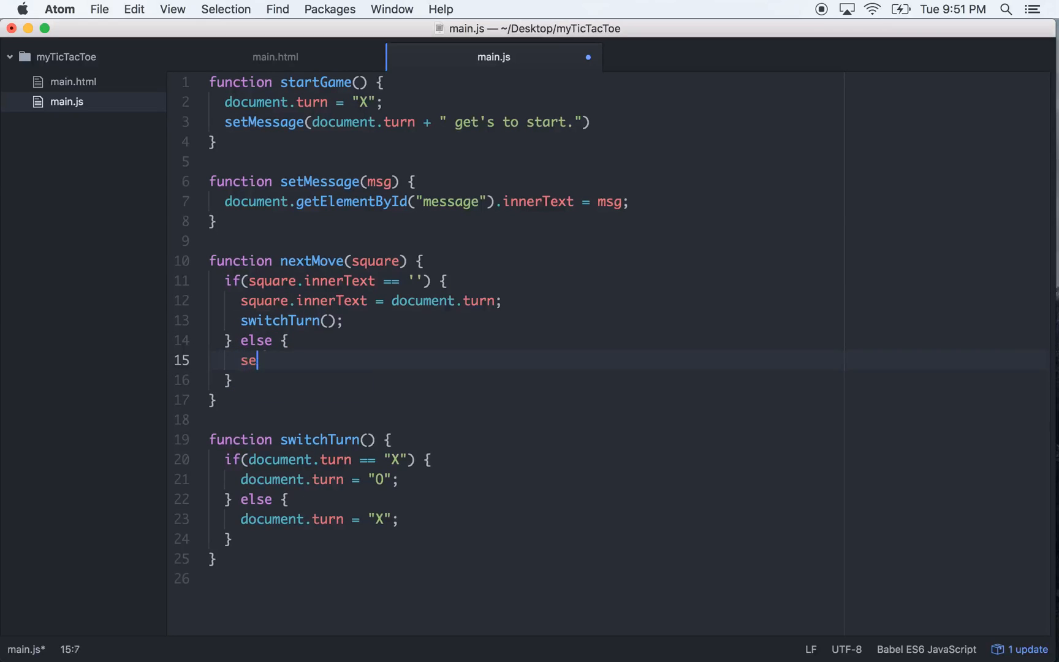
{"action": "type", "text": "tMessage()"}
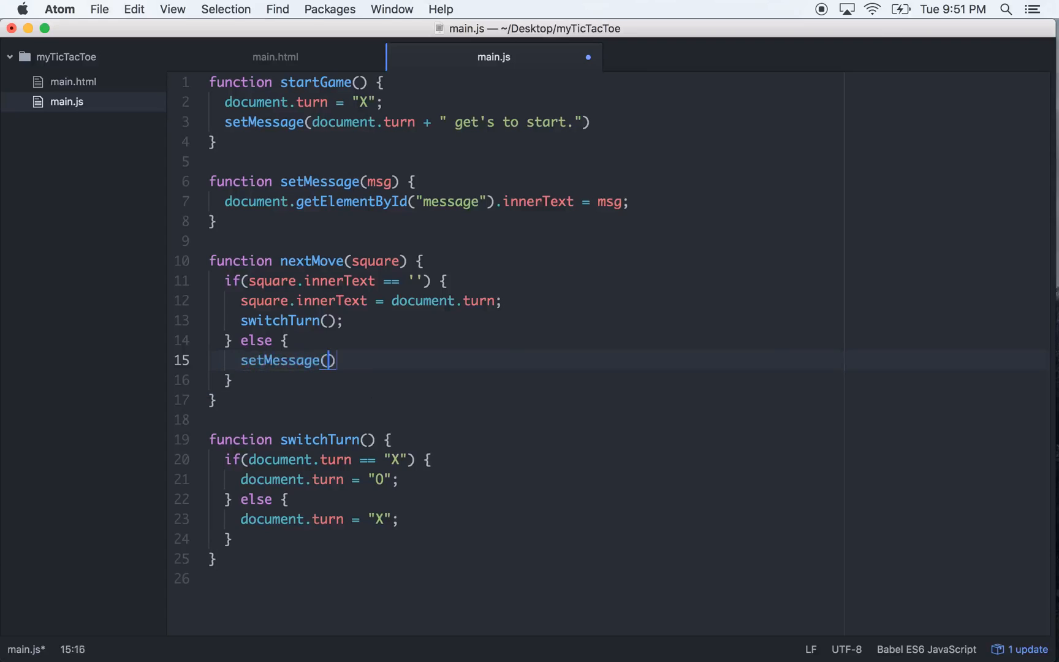
{"action": "type", "text": "\"\""}
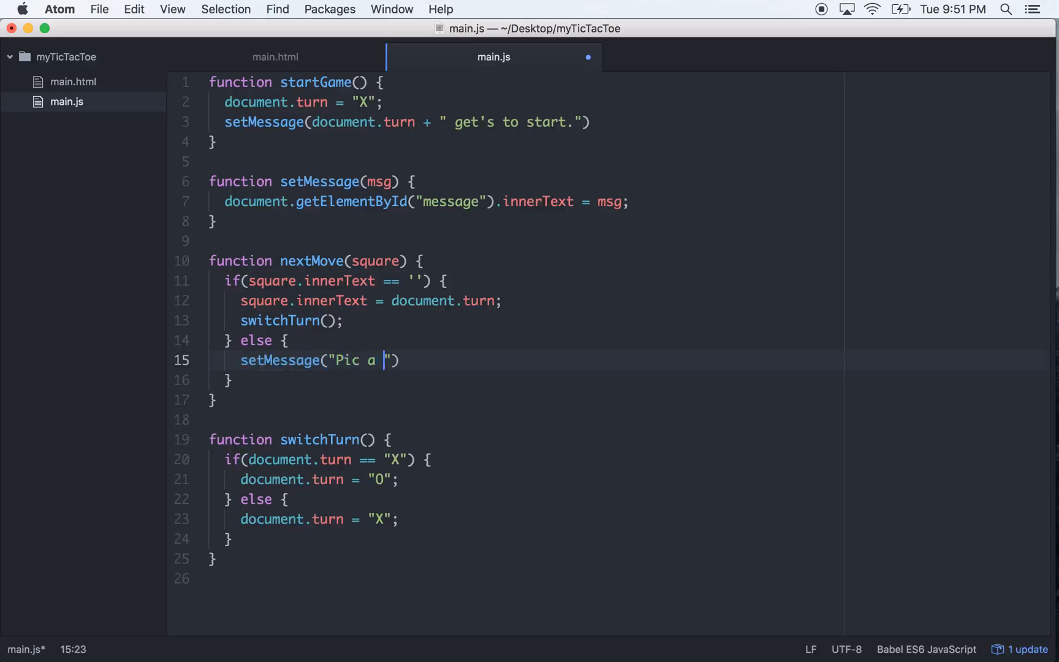
{"action": "type", "text": "squr"}
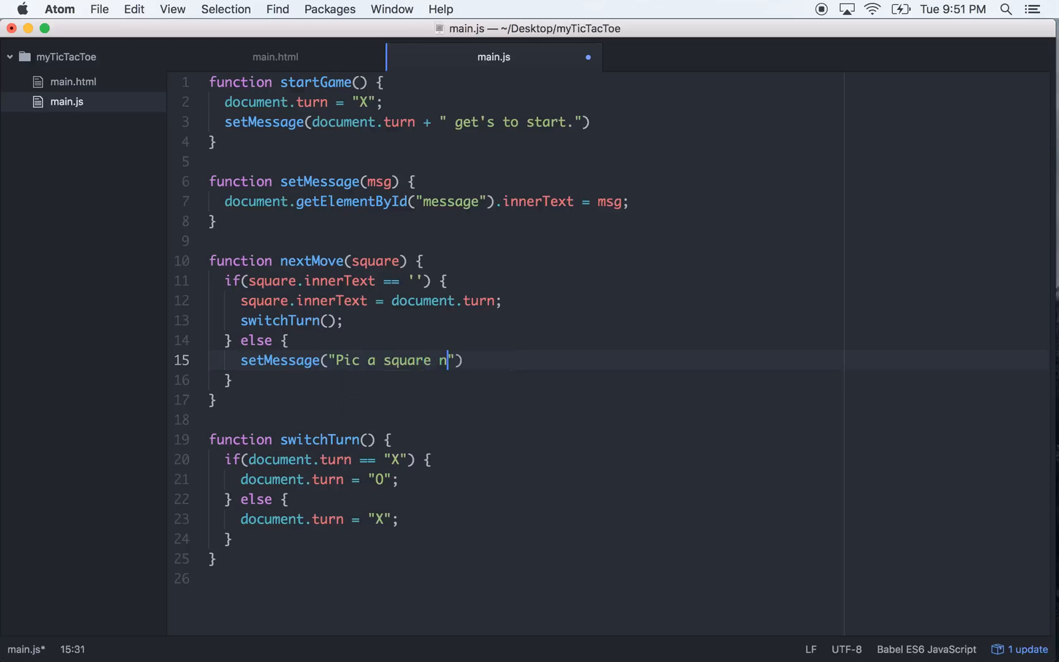
{"action": "key", "text": "backspace"}
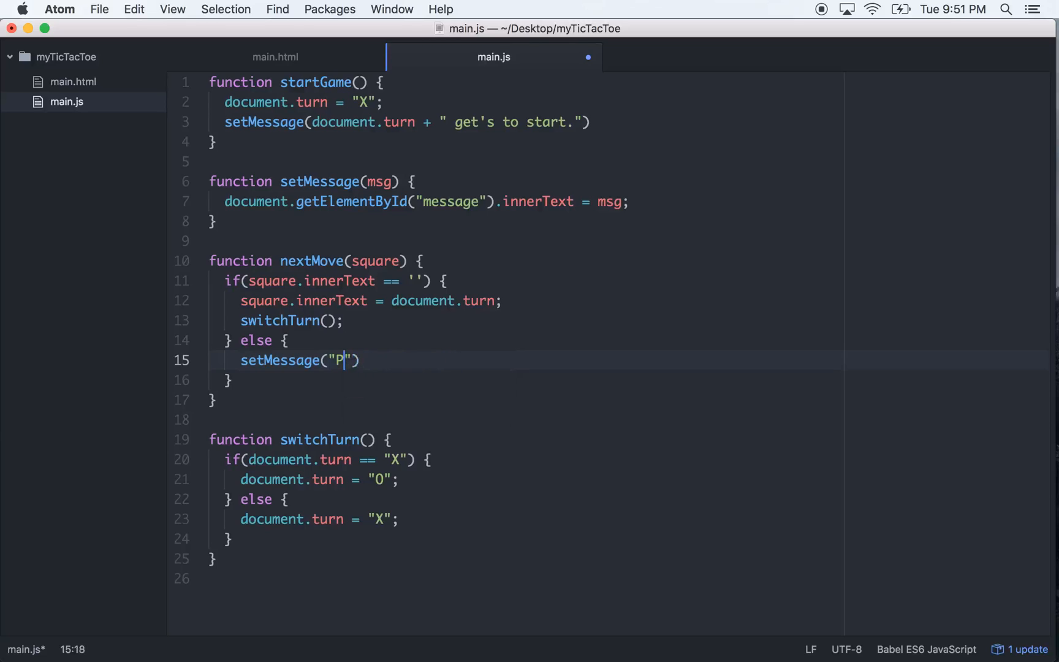
{"action": "type", "text": "ick"}
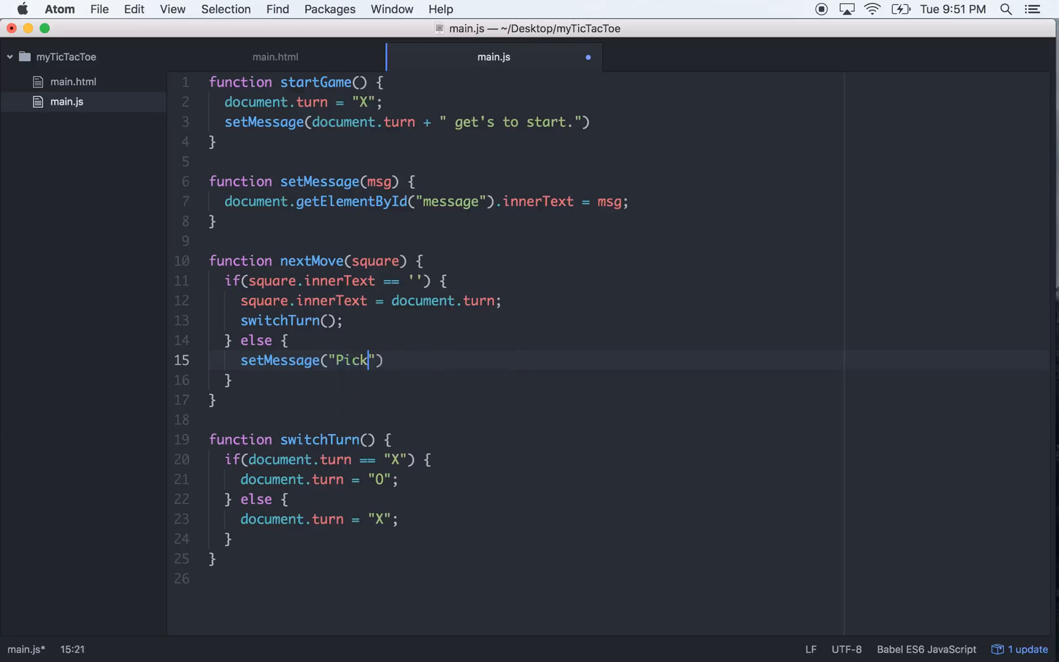
{"action": "type", "text": "another s"}
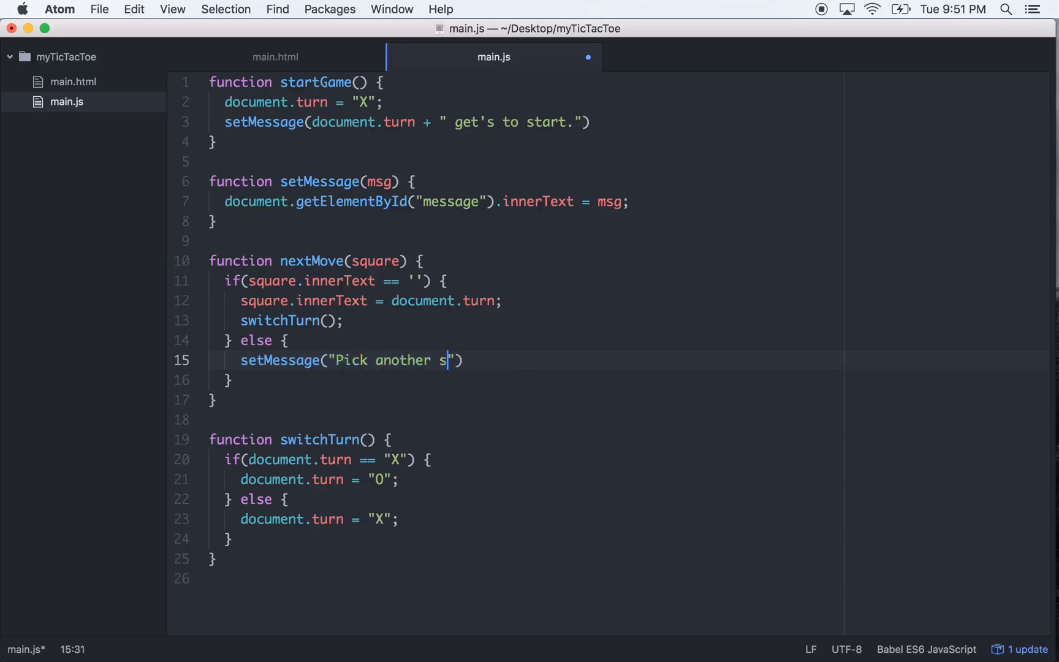
{"action": "type", "text": "quare."}
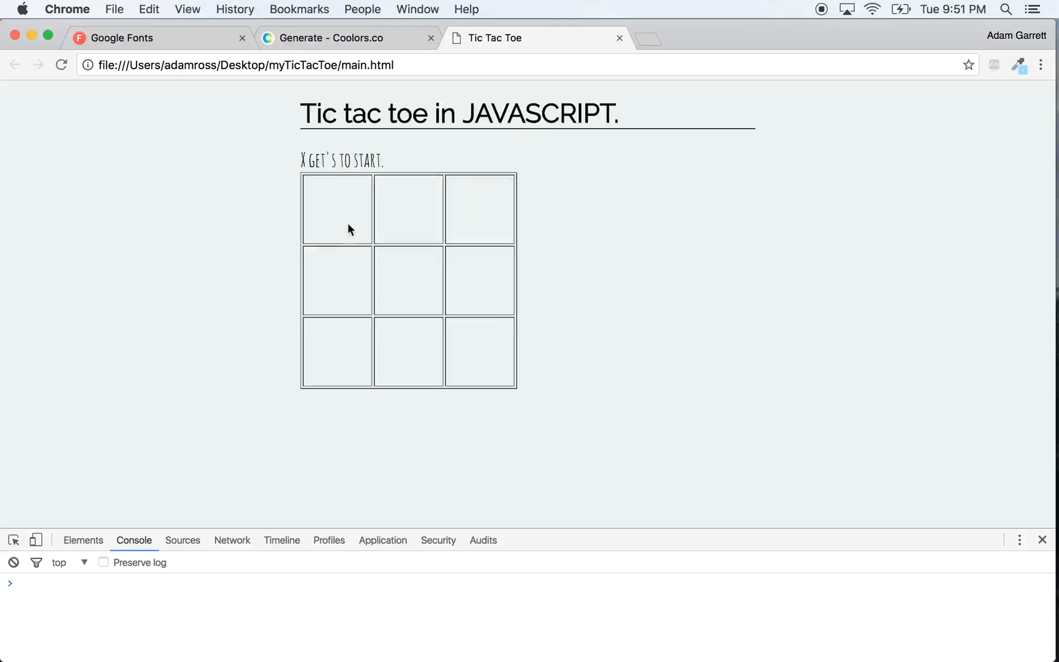
- Place X in the top-left square of the reloaded game board
{"action": "left_click", "coordinate": [408, 208]}
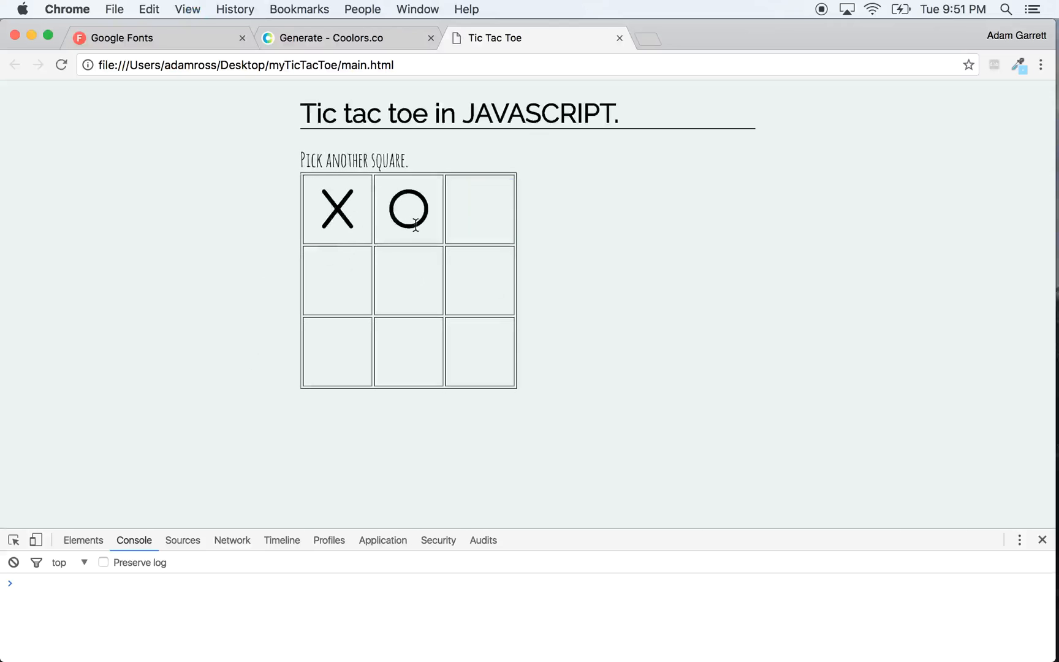
{"action": "mouse_move", "coordinate": [442, 256]}
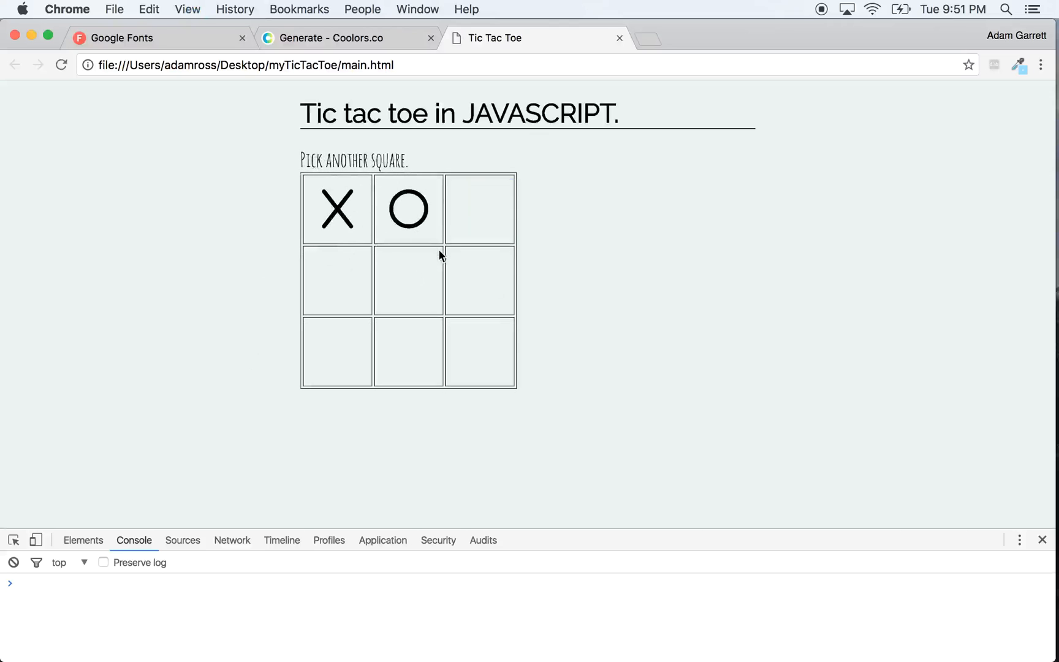
{"action": "mouse_move", "coordinate": [462, 242]}
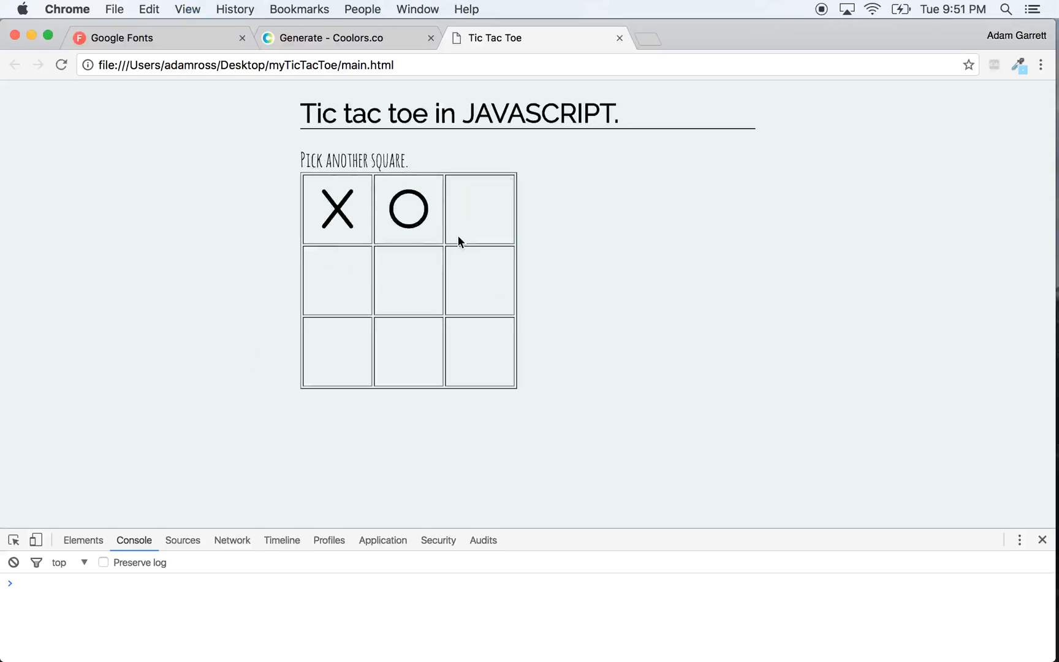
{"action": "mouse_move", "coordinate": [436, 230]}
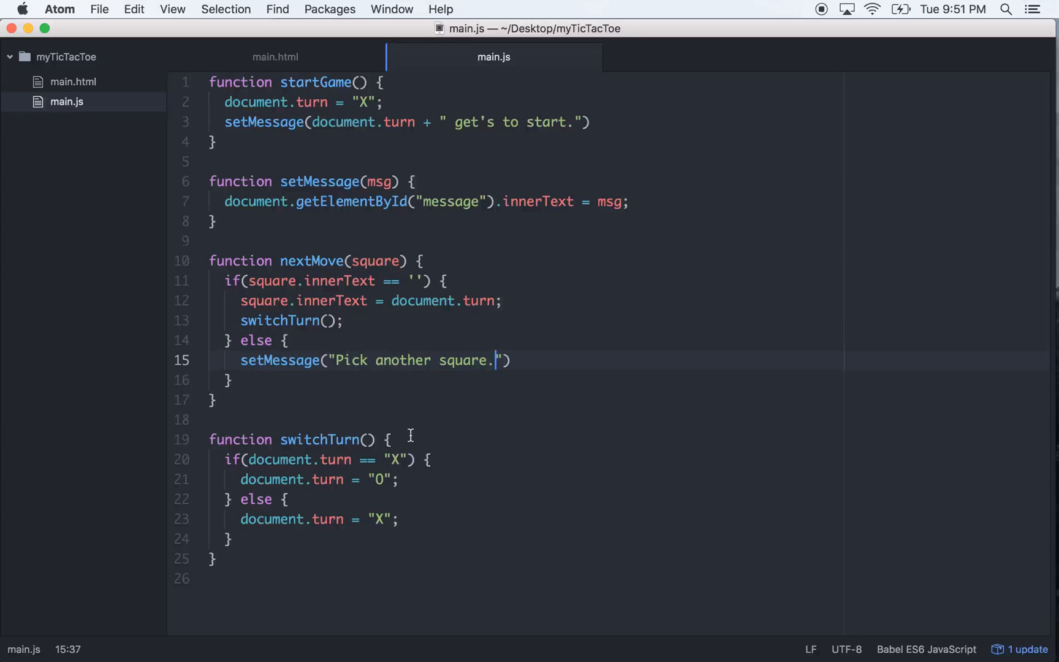
{"action": "mouse_move", "coordinate": [498, 286]}
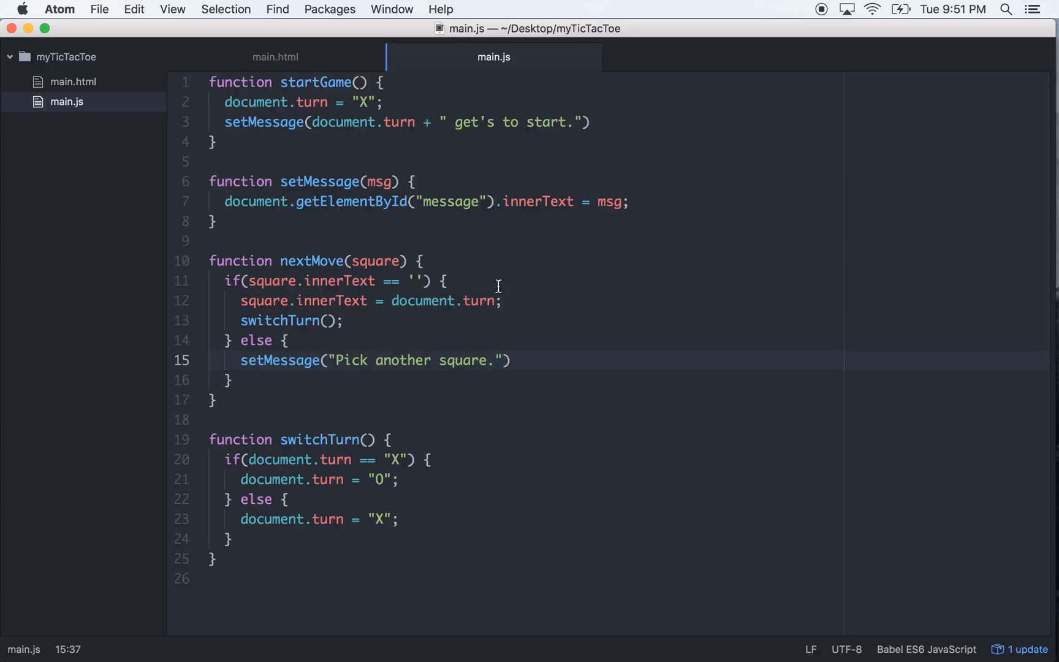